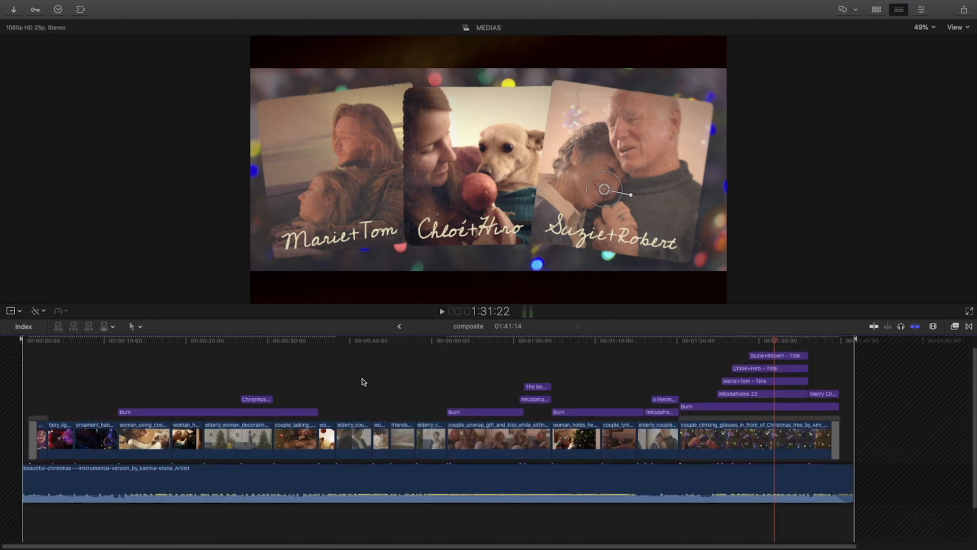
# - Apply the mFilmLook Chilled preset to the fairy lights clip with the library showing
pyautogui.click(877, 10)
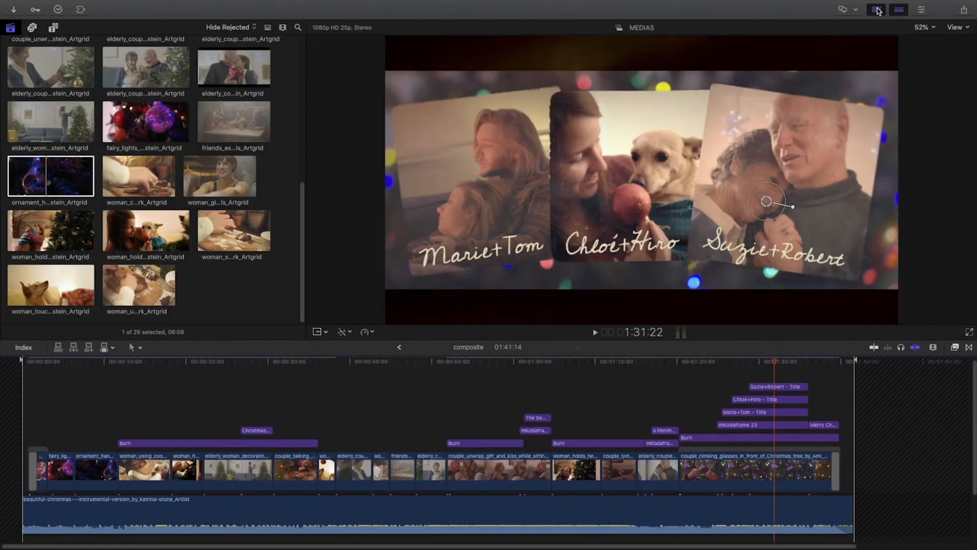
pyautogui.click(232, 237)
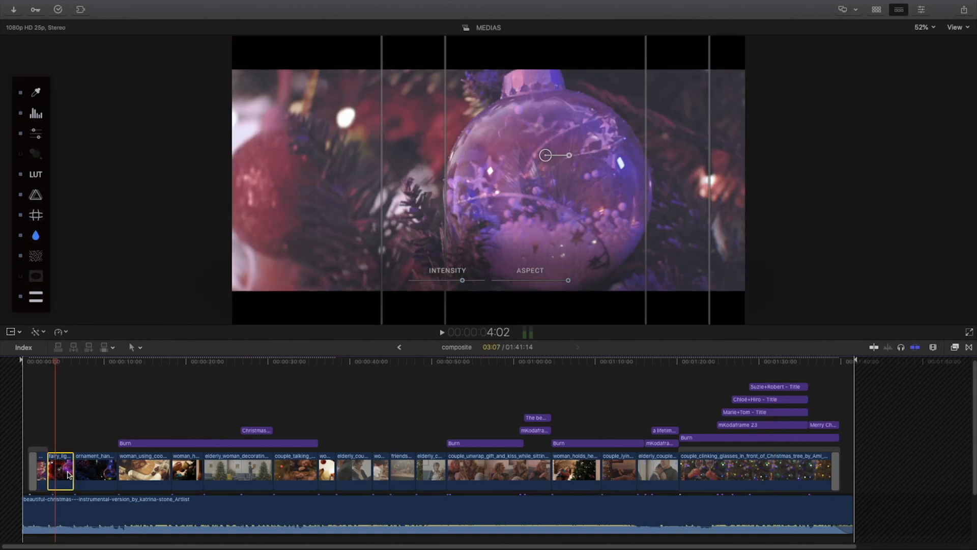
pyautogui.click(922, 10)
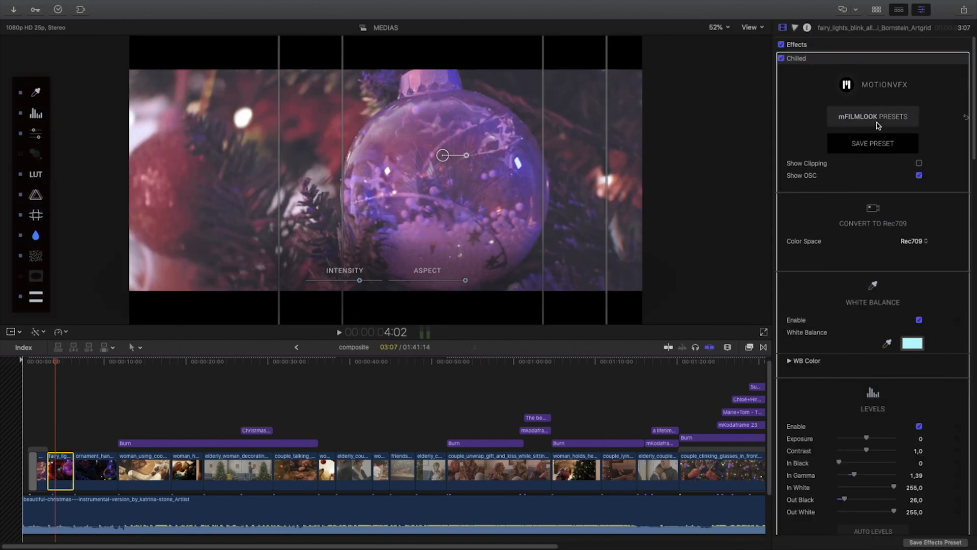
pyautogui.click(873, 116)
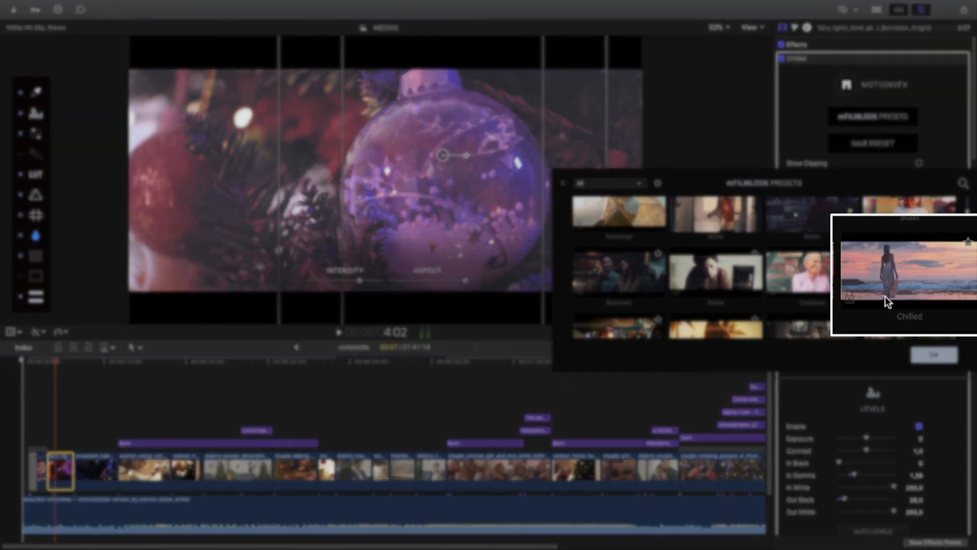
pyautogui.click(910, 276)
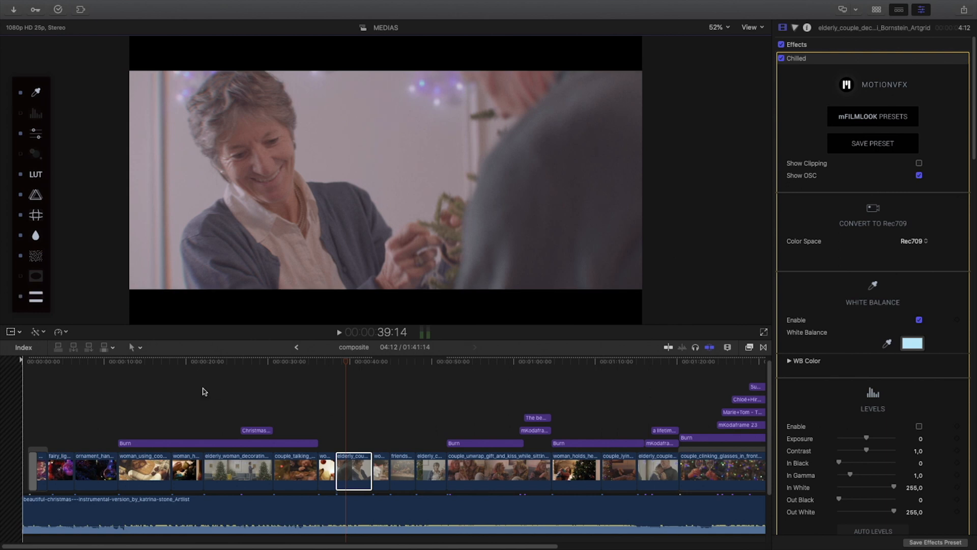
# - Skim through the elderly couple, The beginning, and a lifetime of happiness shots
pyautogui.click(536, 363)
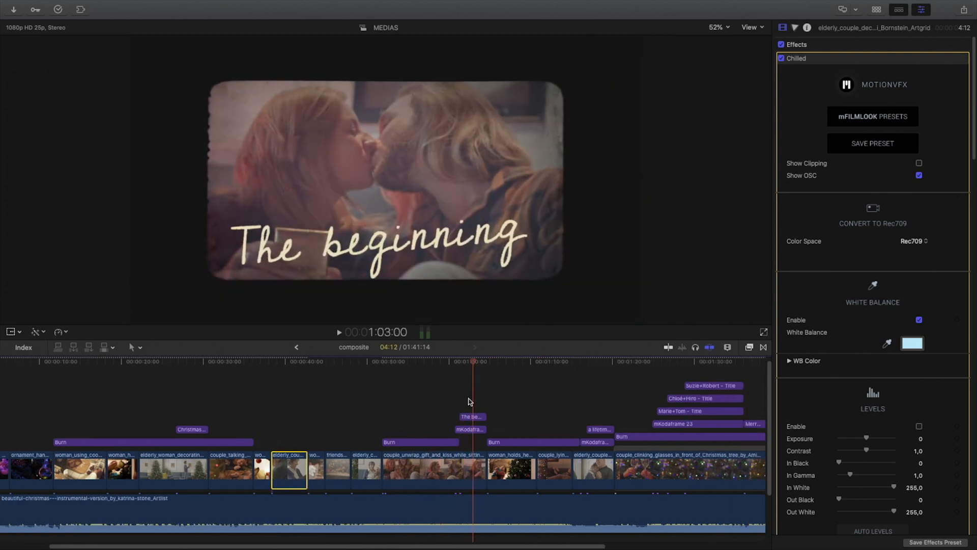
pyautogui.click(602, 365)
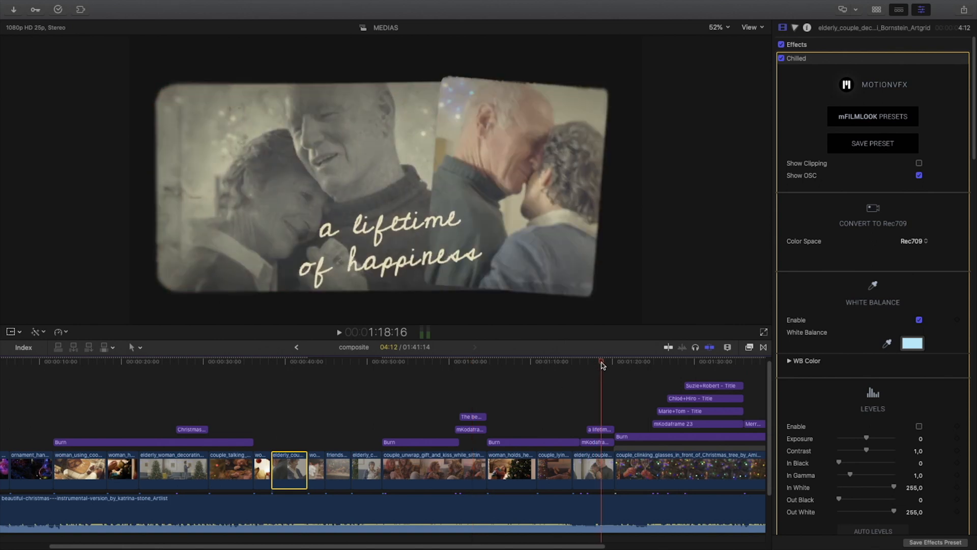
pyautogui.click(716, 362)
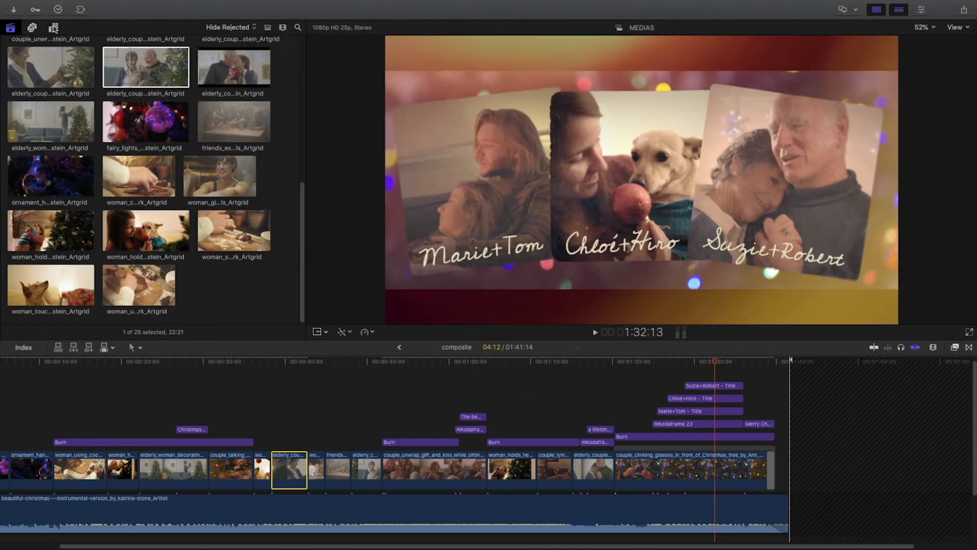
# - Browse the installed mKodaframe titles, frame collages and overlay effects
pyautogui.click(51, 27)
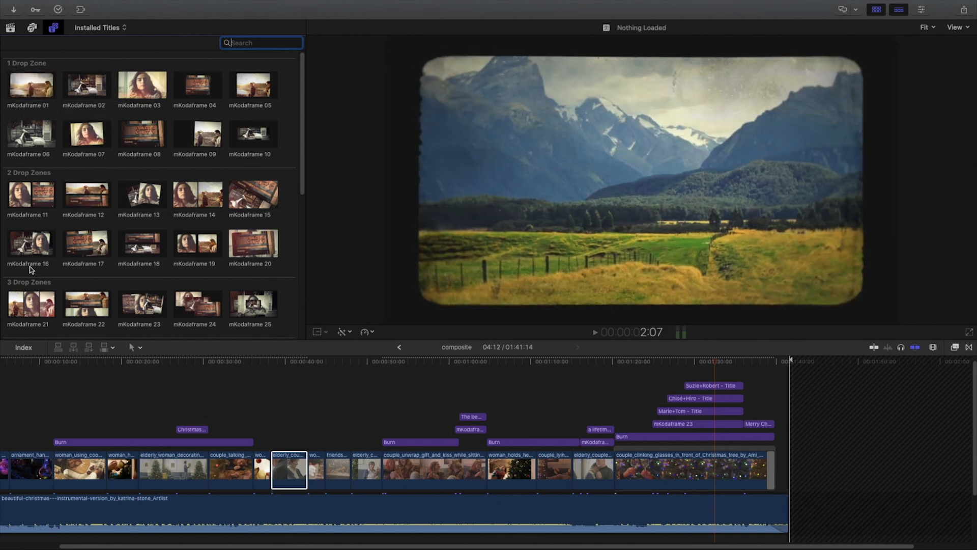
pyautogui.moveTo(142, 201)
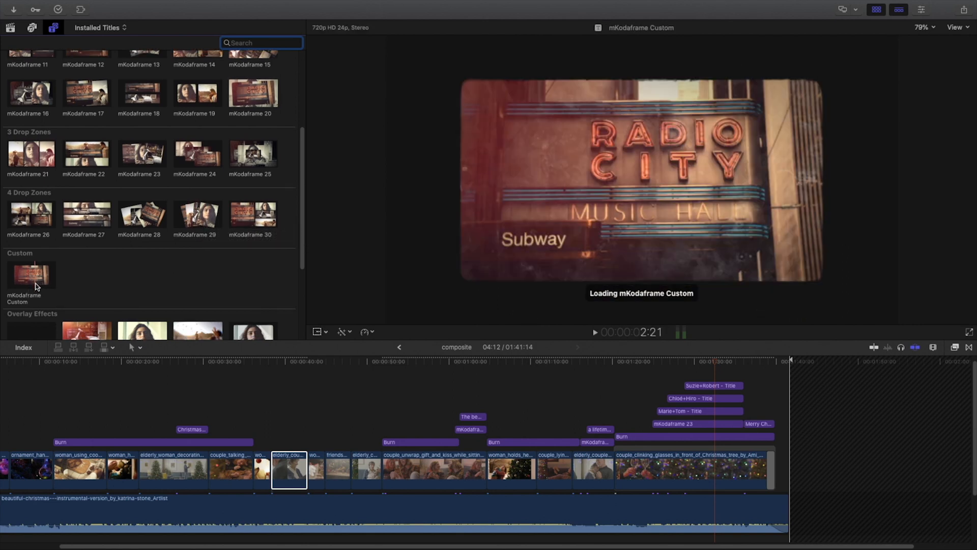
pyautogui.scroll(-3)
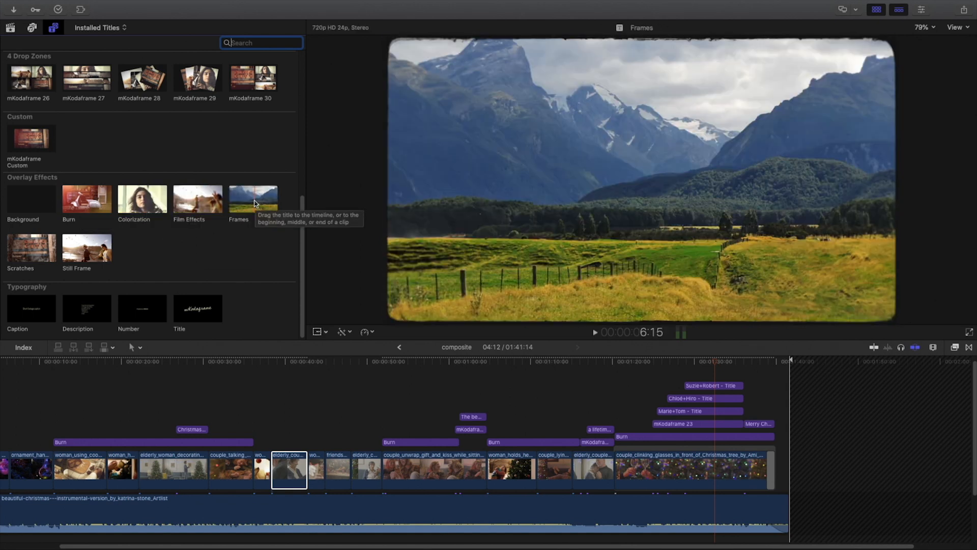
pyautogui.moveTo(42, 252)
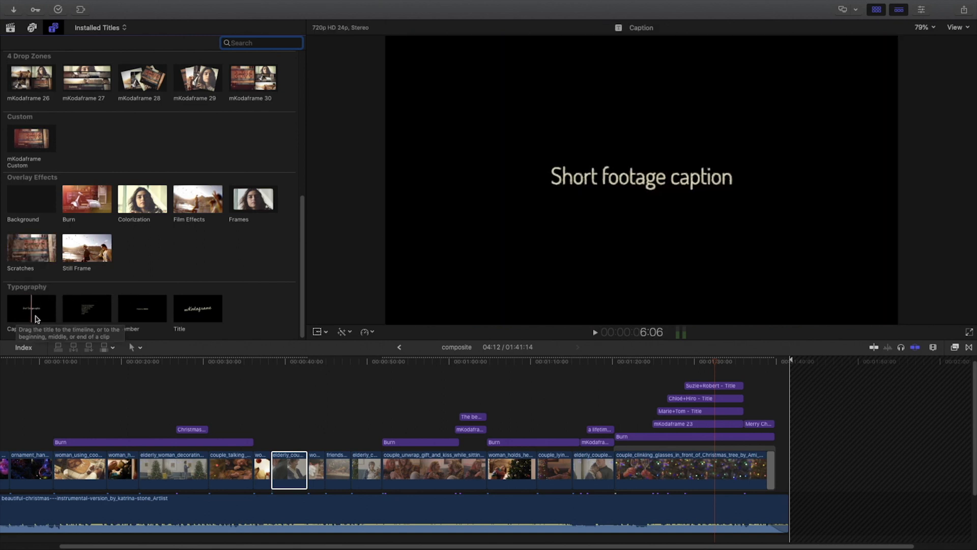
pyautogui.moveTo(142, 308)
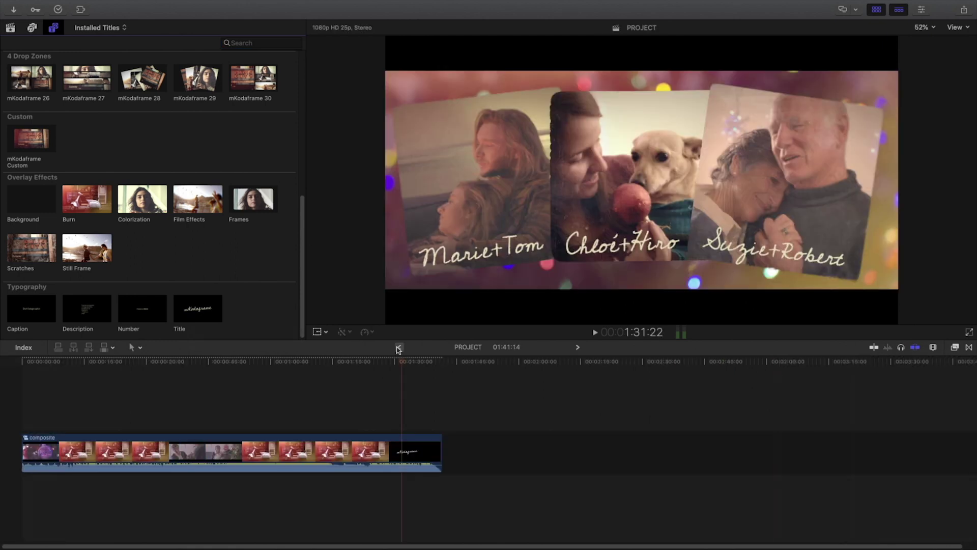
# - In the compound clip, set Christmas Memories Title Spacing to about -176 and Content Scale to 74
pyautogui.click(197, 308)
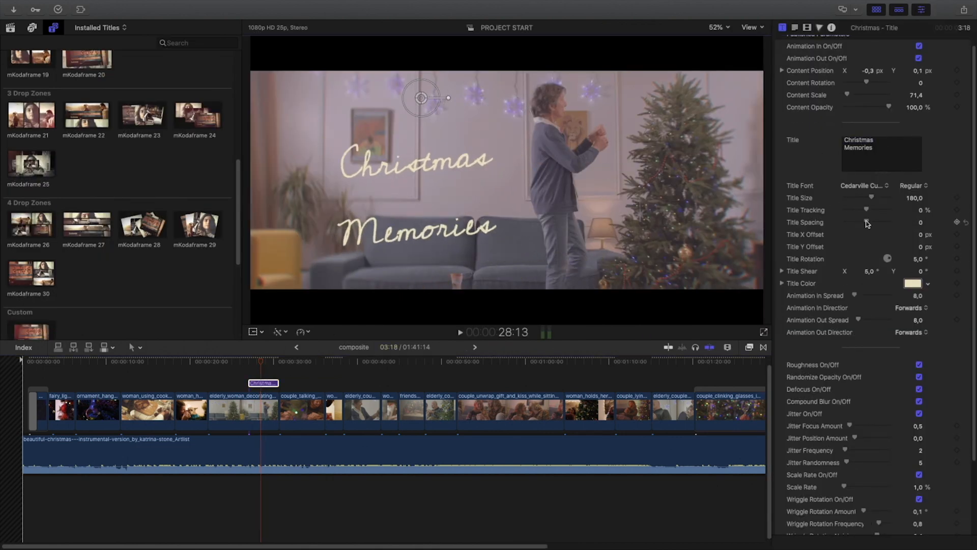
pyautogui.moveTo(866, 222); pyautogui.dragTo(844, 222)
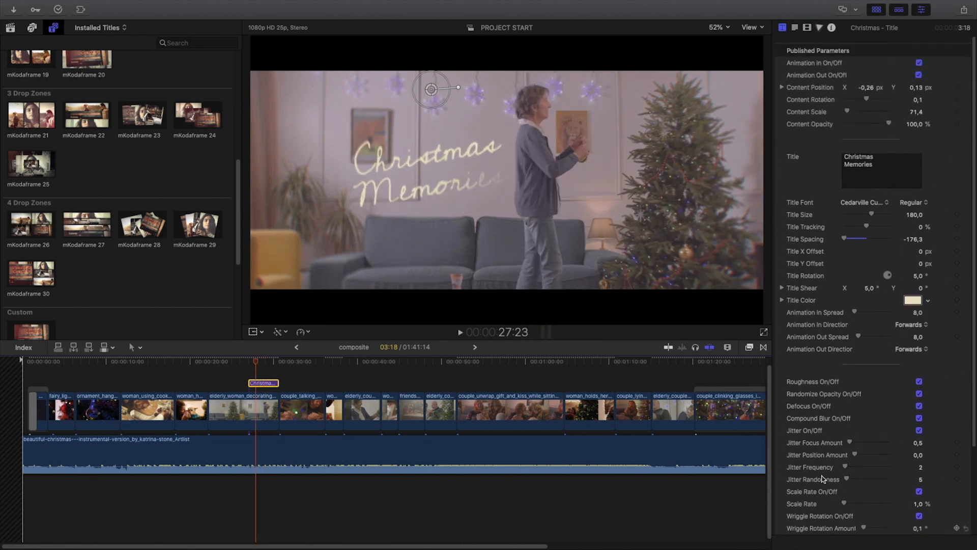
pyautogui.click(913, 300)
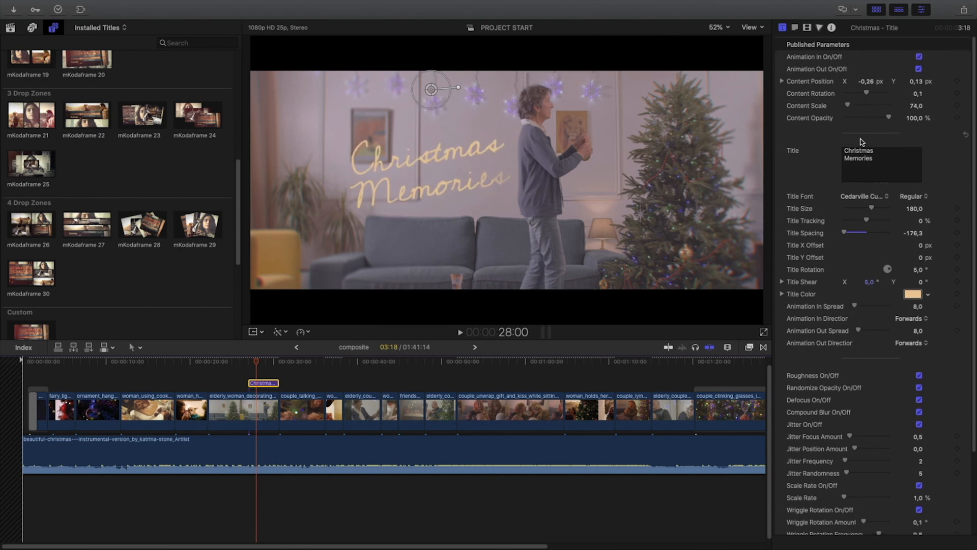
pyautogui.scroll(-3)
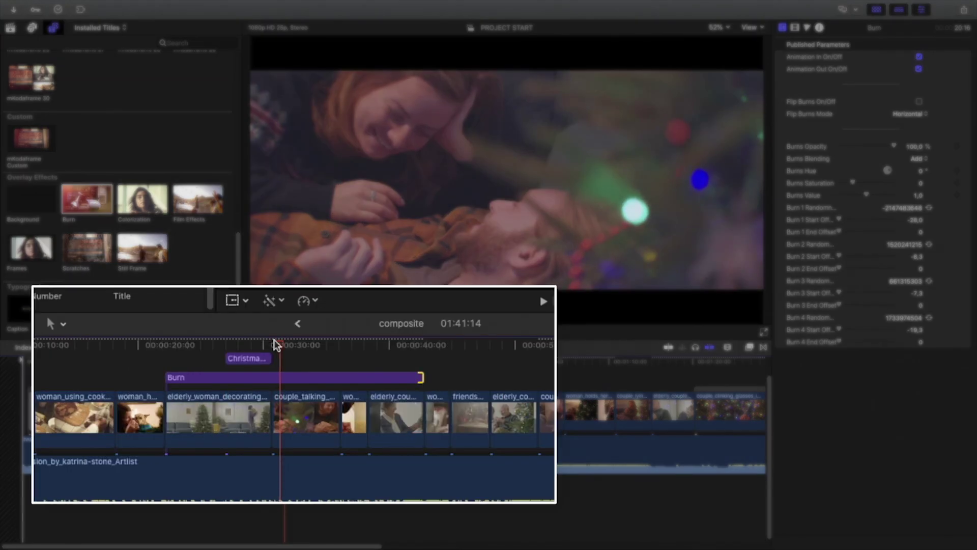
# - Lower the Burn overlays' opacity to about 40% and 31%, previewing the kissing shot beneath
pyautogui.click(342, 346)
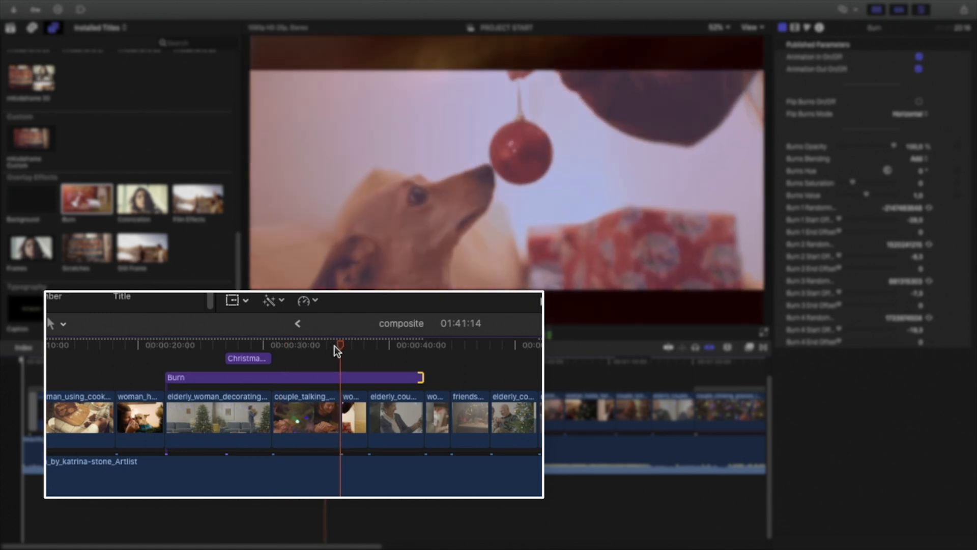
pyautogui.click(189, 347)
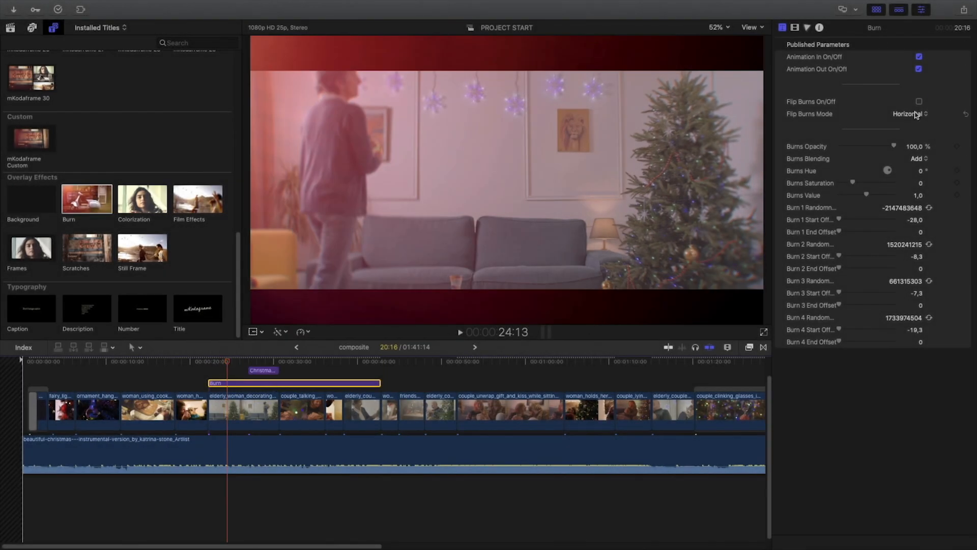
pyautogui.moveTo(894, 147); pyautogui.dragTo(863, 146)
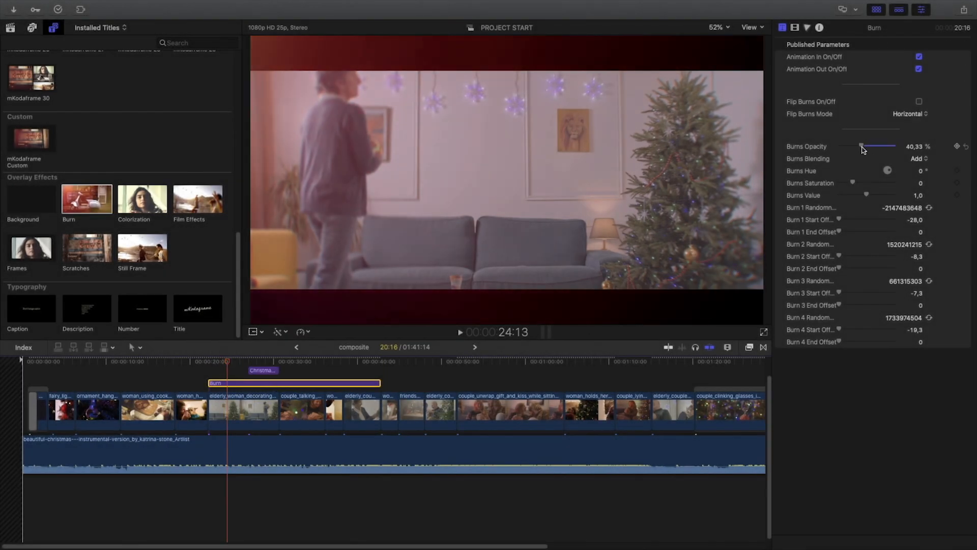
pyautogui.click(916, 159)
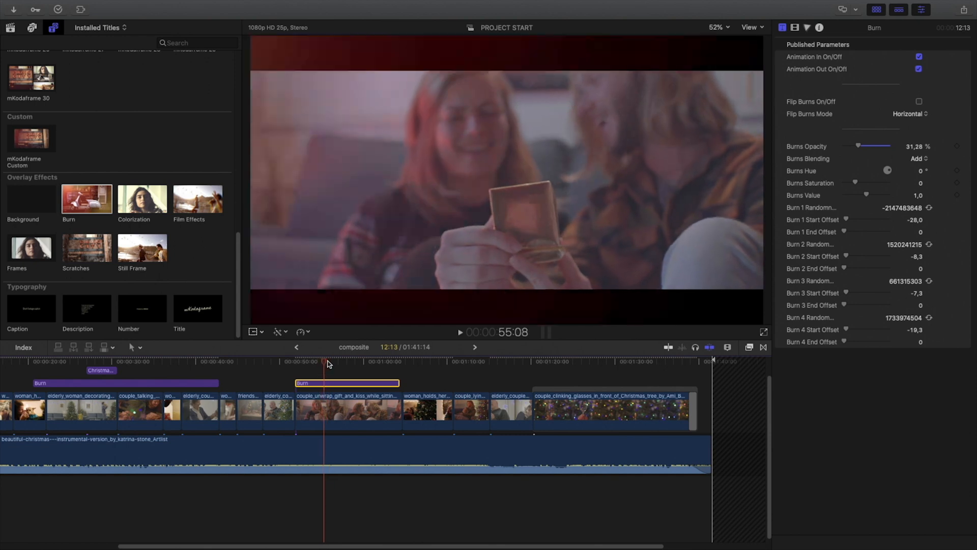
pyautogui.click(367, 361)
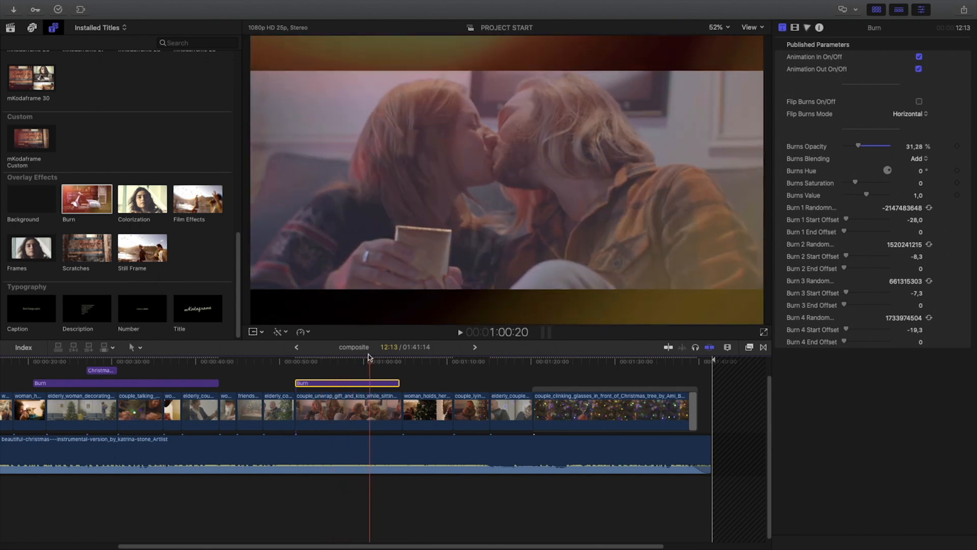
pyautogui.moveTo(399, 382); pyautogui.dragTo(399, 385)
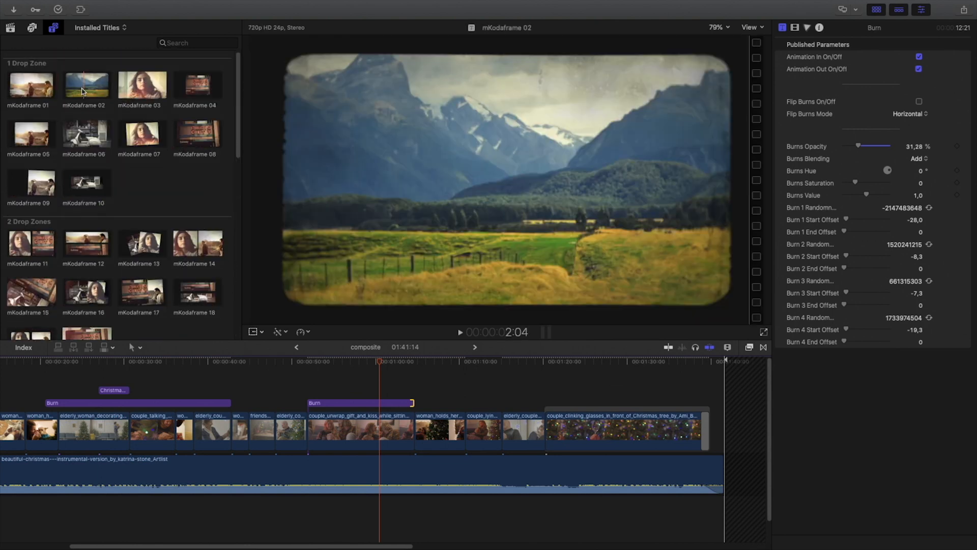
pyautogui.moveTo(156, 96)
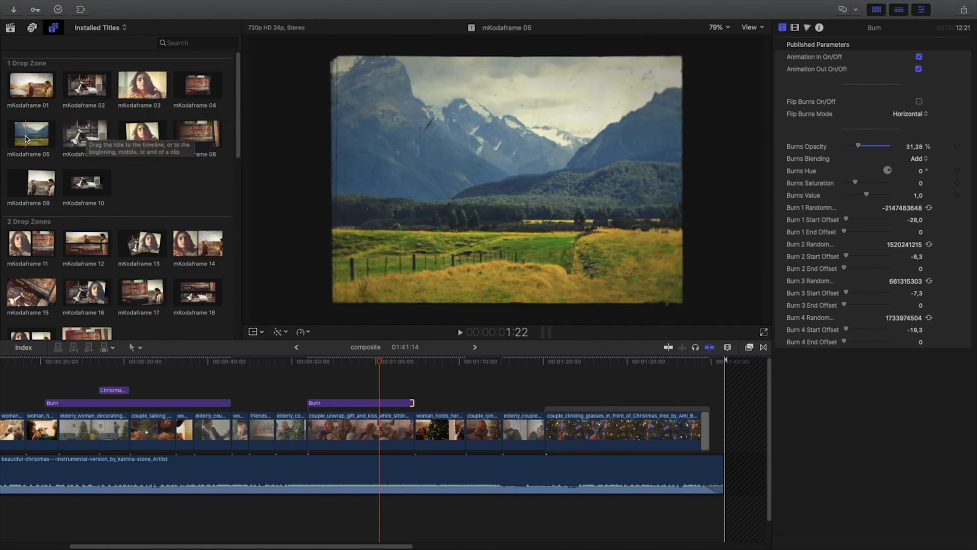
# - Place mKodaframe 01 above the couple_unwrap_gift kissing clip
pyautogui.click(30, 85)
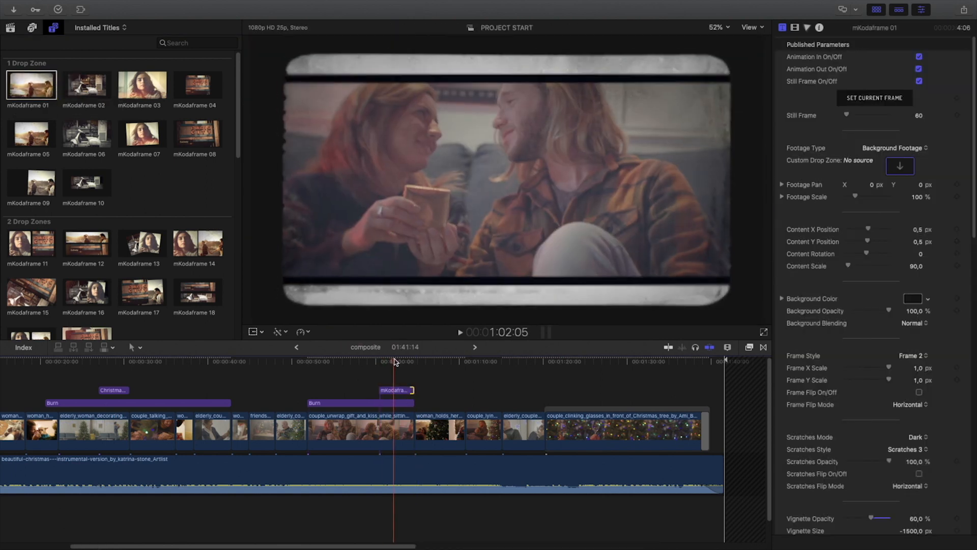
pyautogui.moveTo(396, 402); pyautogui.dragTo(378, 403)
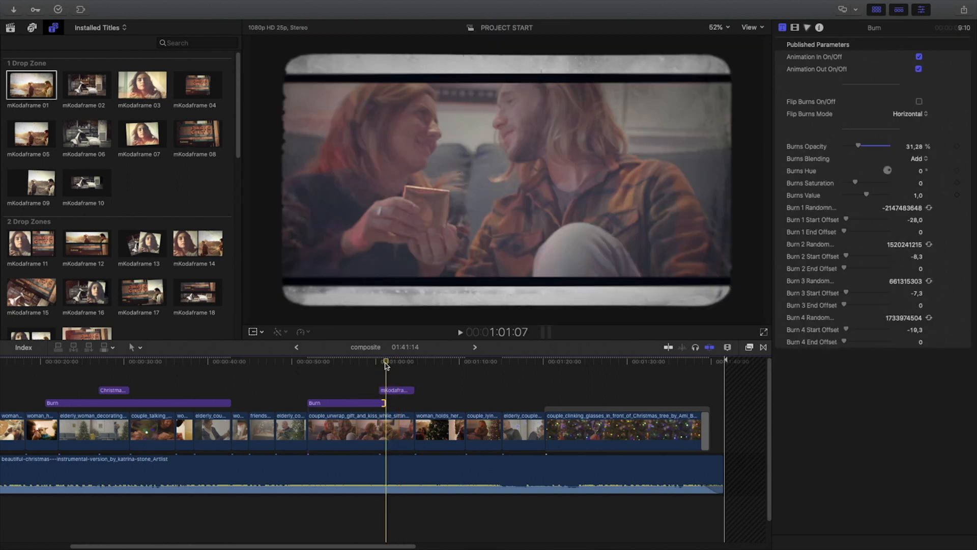
# - Zoom the kissing footage to about 137% inside the film frame and reposition it
pyautogui.click(396, 390)
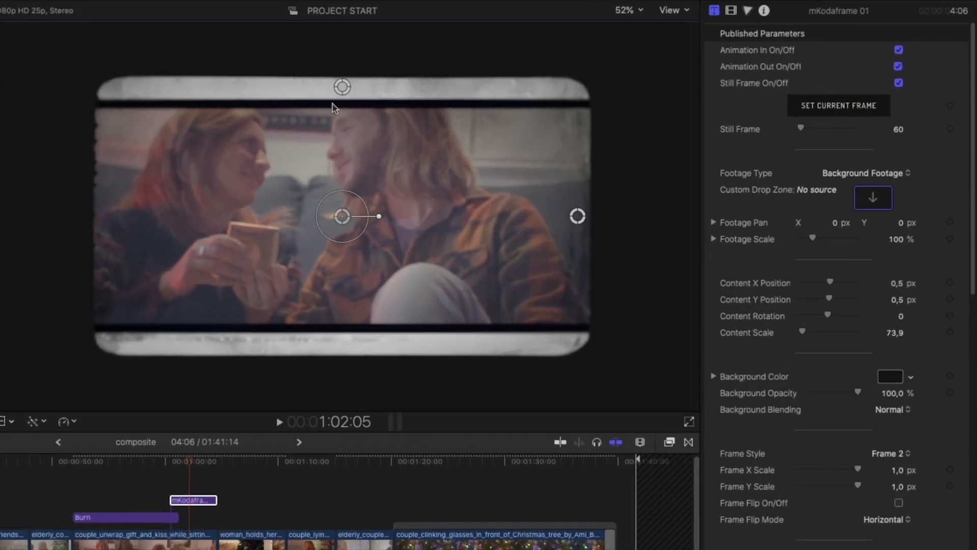
pyautogui.moveTo(577, 216); pyautogui.dragTo(601, 216)
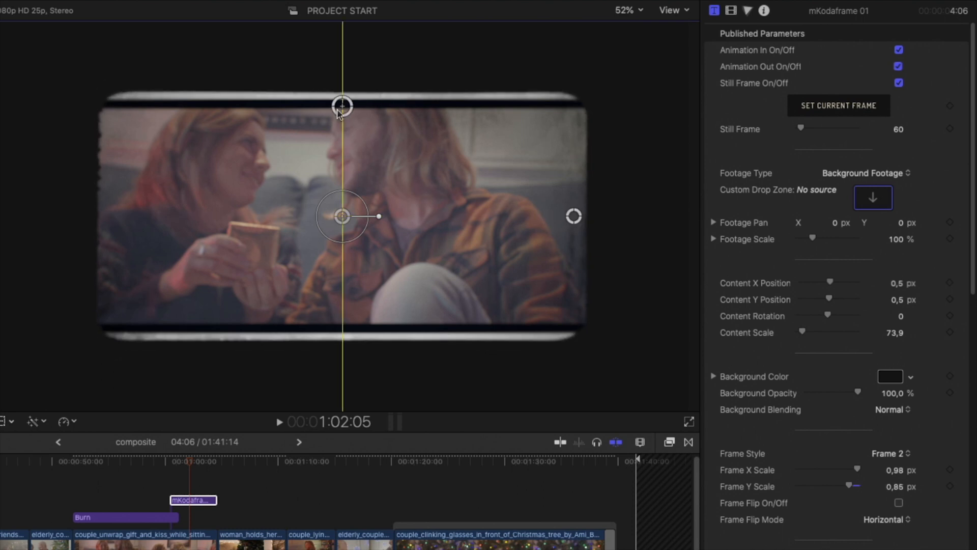
pyautogui.moveTo(341, 104); pyautogui.dragTo(341, 92)
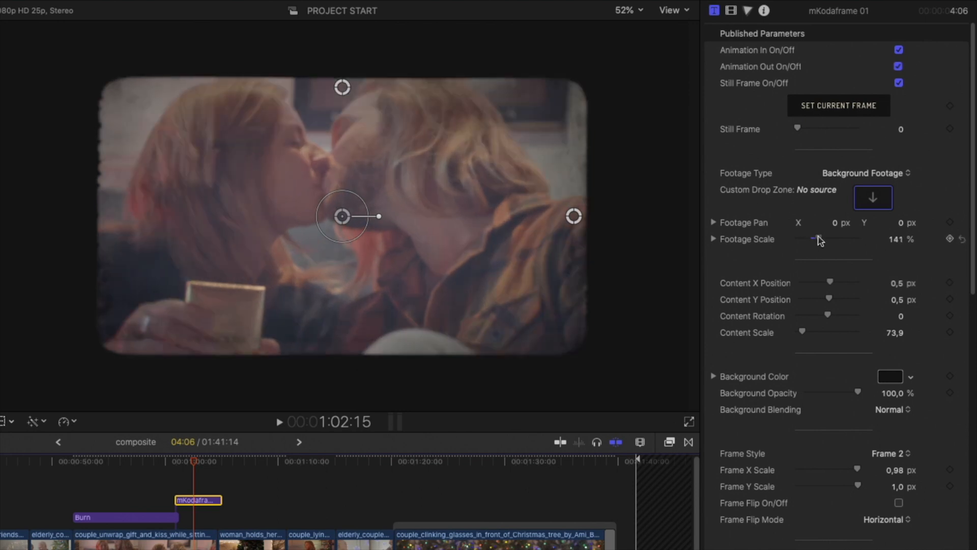
pyautogui.moveTo(817, 241); pyautogui.dragTo(811, 241)
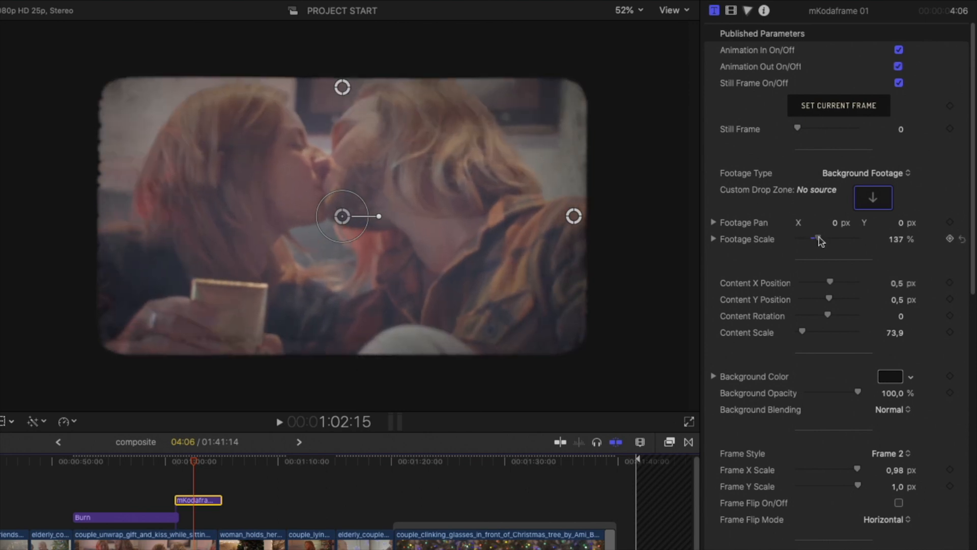
pyautogui.moveTo(835, 239); pyautogui.dragTo(823, 239)
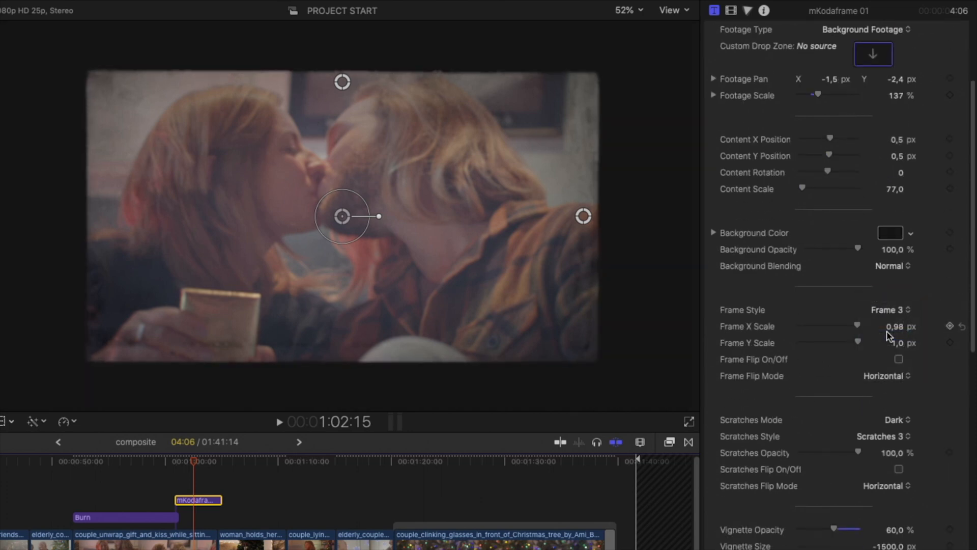
# - Set Frame Style to Frame 2 with Flip on, Light scratches mode and Scratches 3
pyautogui.click(892, 310)
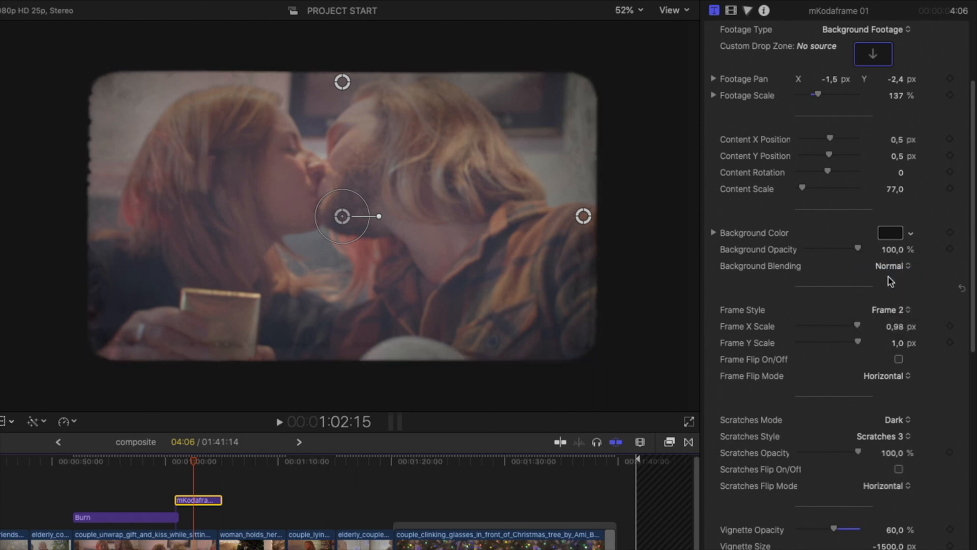
pyautogui.moveTo(859, 326); pyautogui.dragTo(851, 326)
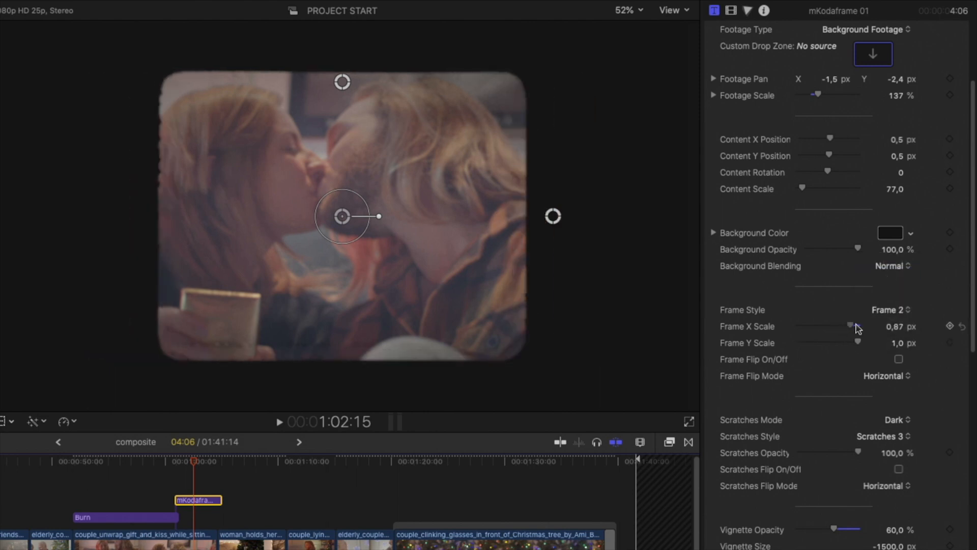
pyautogui.click(899, 359)
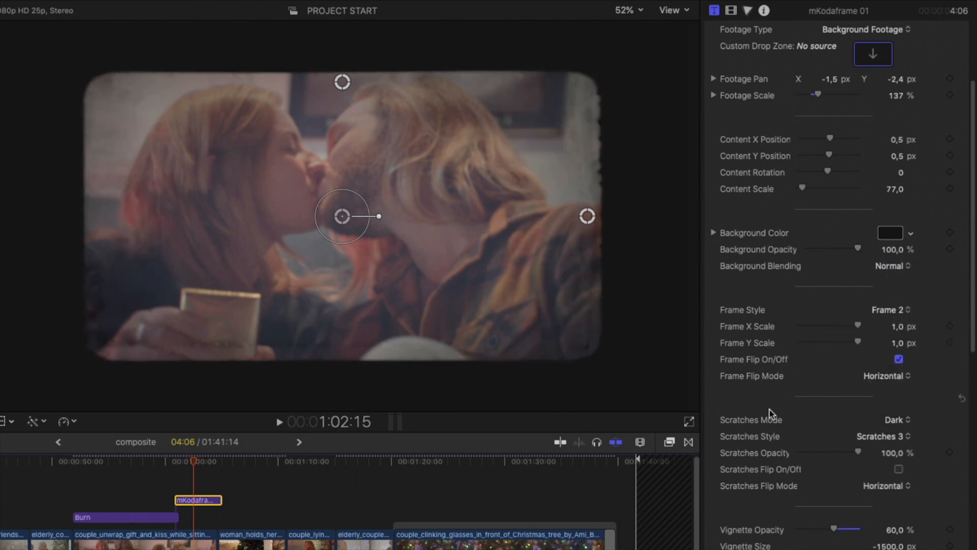
pyautogui.click(891, 419)
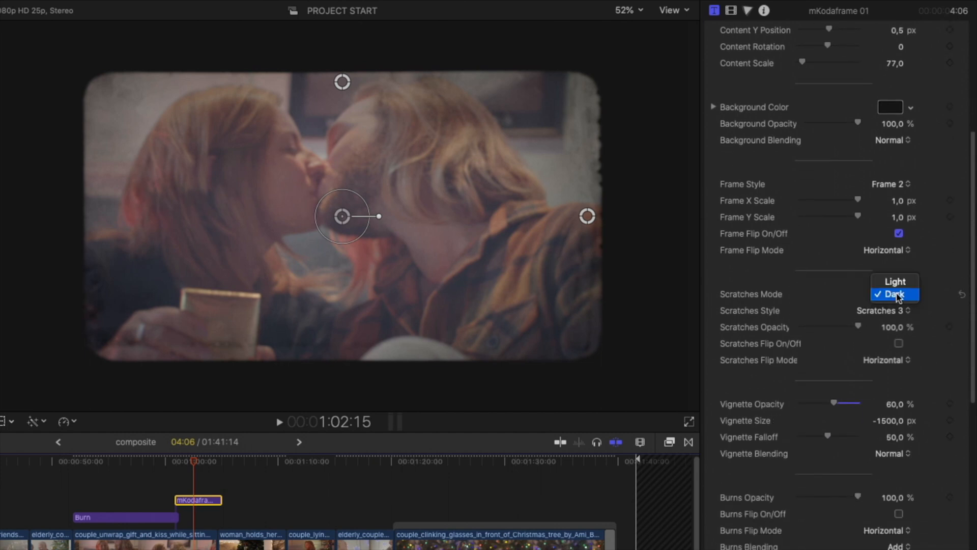
pyautogui.click(894, 282)
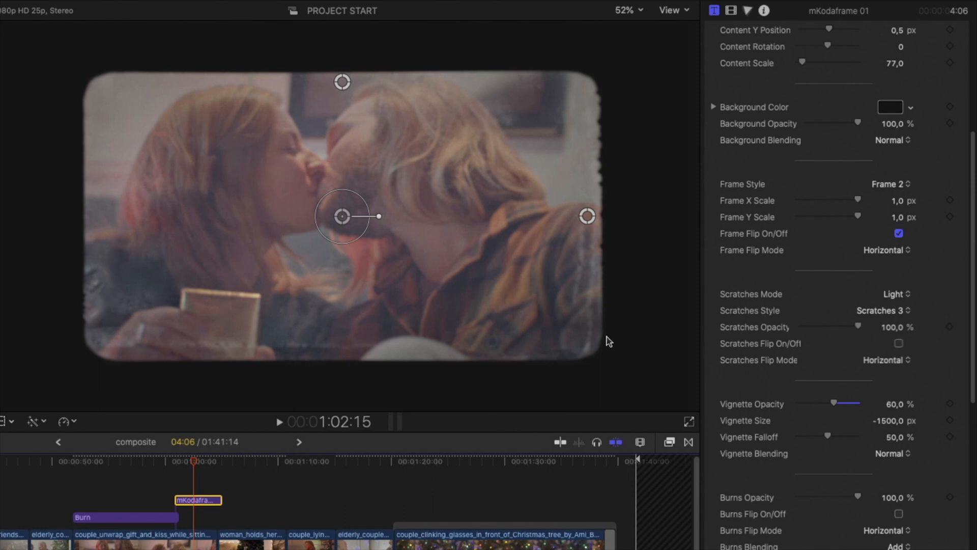
pyautogui.click(881, 310)
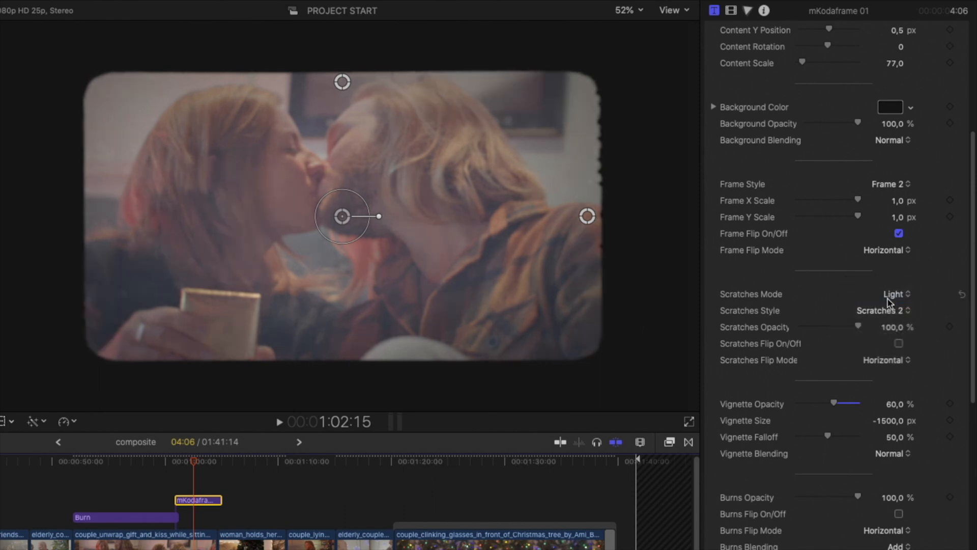
pyautogui.click(882, 310)
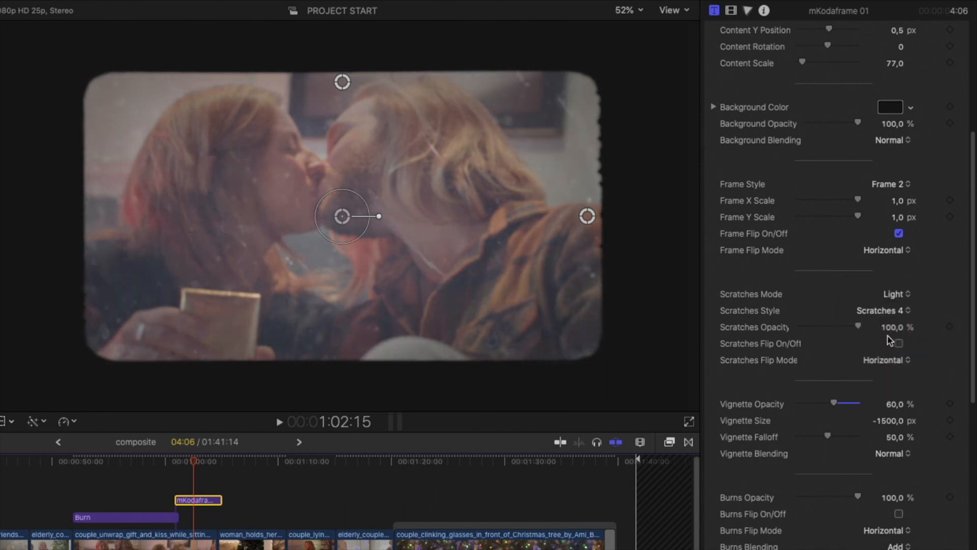
pyautogui.click(883, 311)
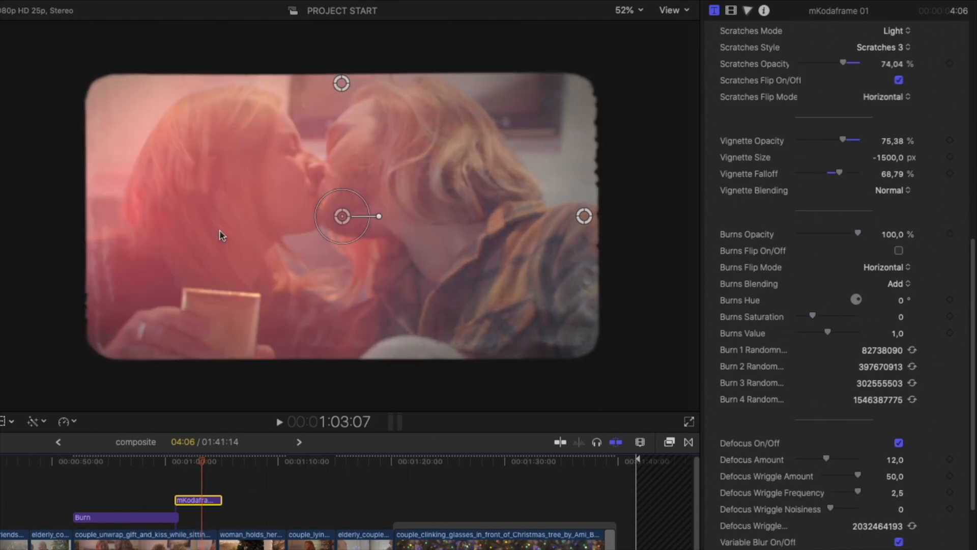
# - Set Burns Opacity to about 67%, turn on Burns Flip, and blend burns as Screen
pyautogui.moveTo(871, 234); pyautogui.dragTo(798, 234)
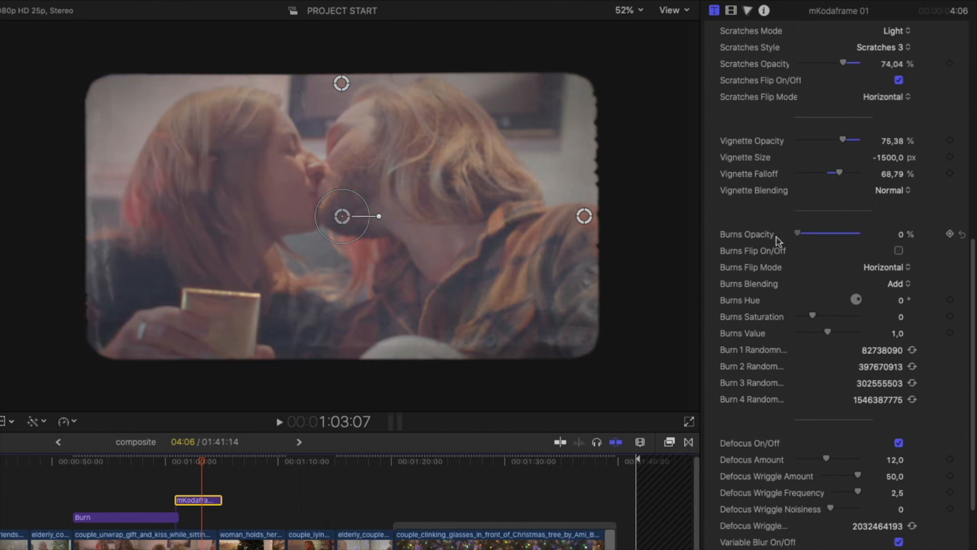
pyautogui.moveTo(797, 234); pyautogui.dragTo(839, 233)
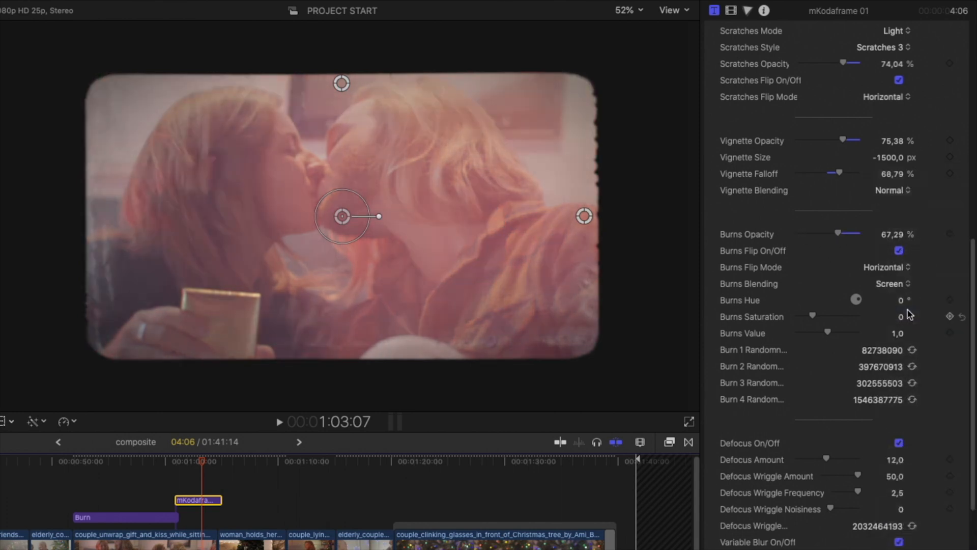
pyautogui.click(892, 284)
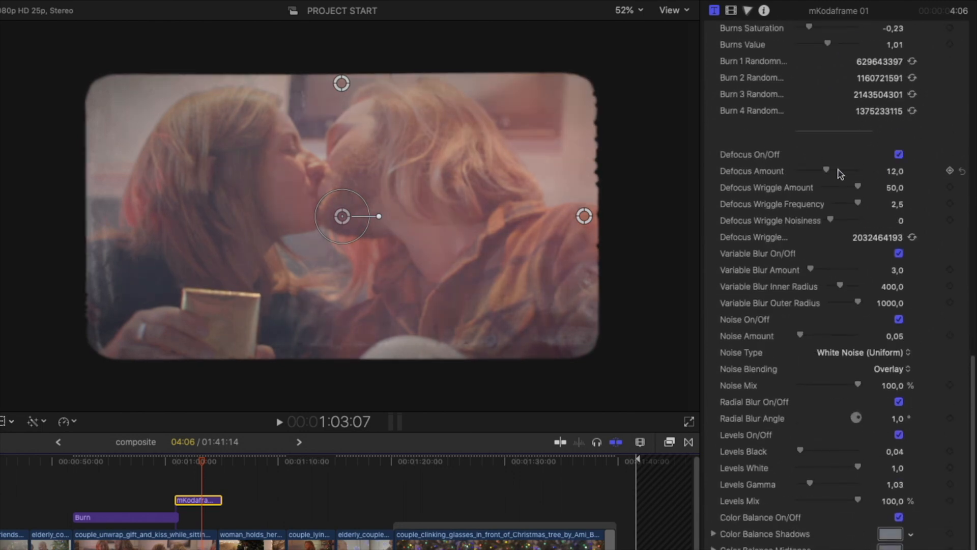
pyautogui.moveTo(846, 211)
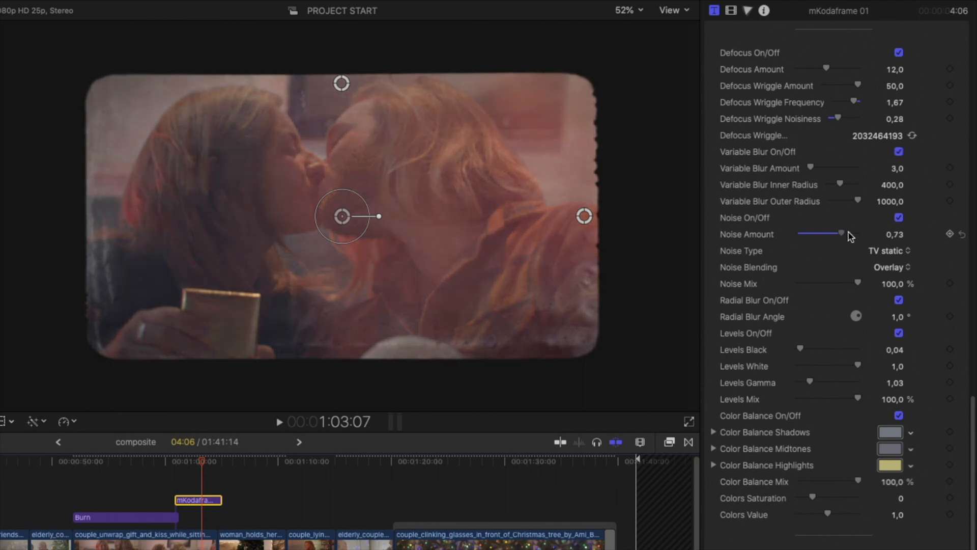
# - Switch noise to White Noise, re-enable radial blur, and lower Levels Gamma to 0.87
pyautogui.click(889, 251)
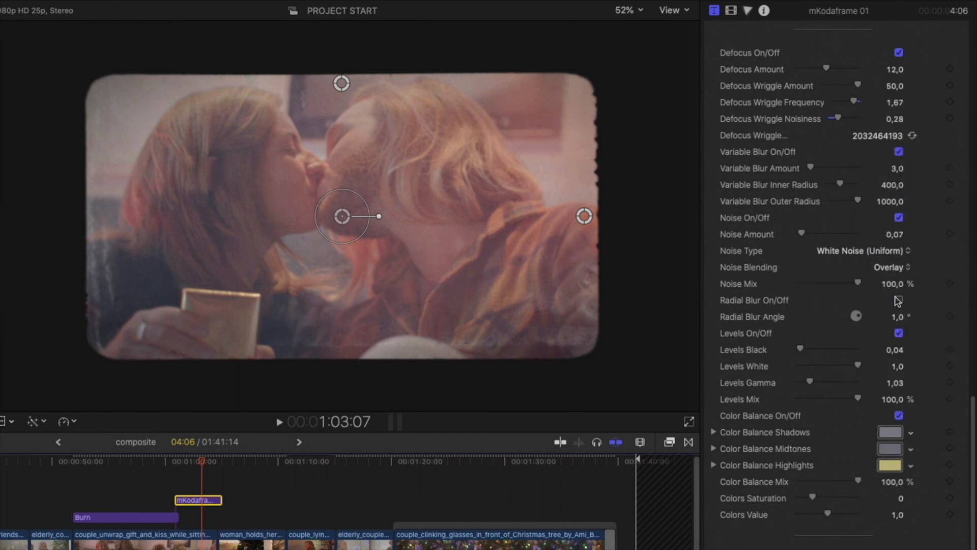
pyautogui.click(899, 301)
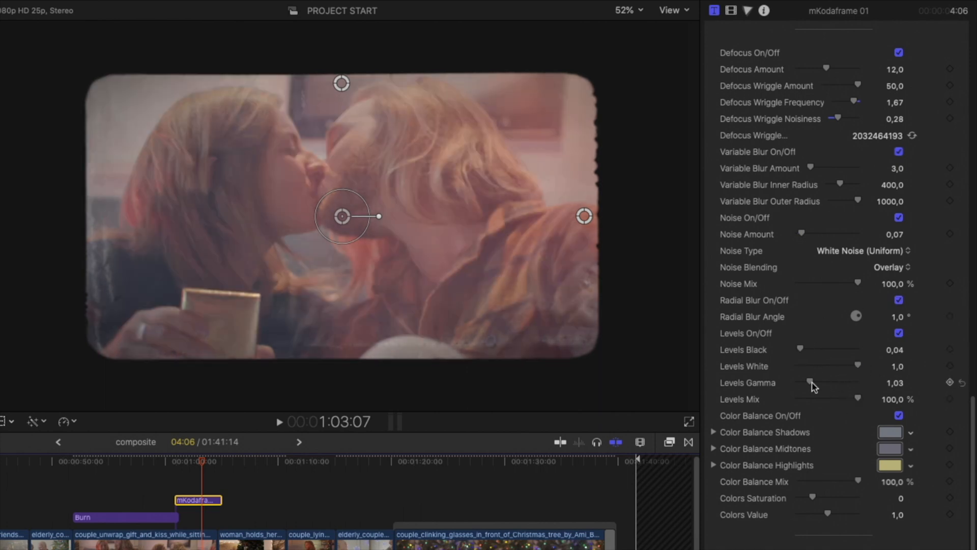
pyautogui.moveTo(811, 382); pyautogui.dragTo(812, 382)
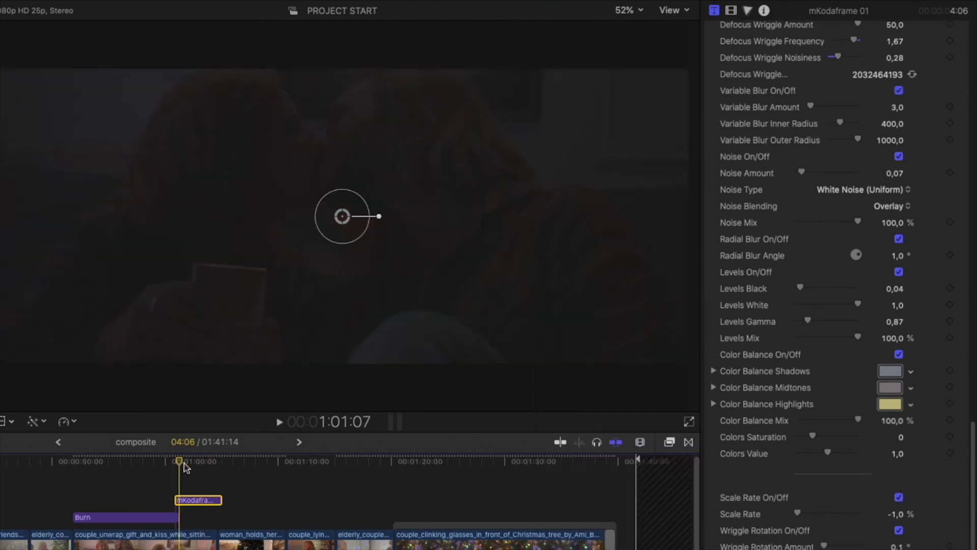
# - Preview the mKodaframe 01 opening, then drag Scale Rate to -2%
pyautogui.click(185, 462)
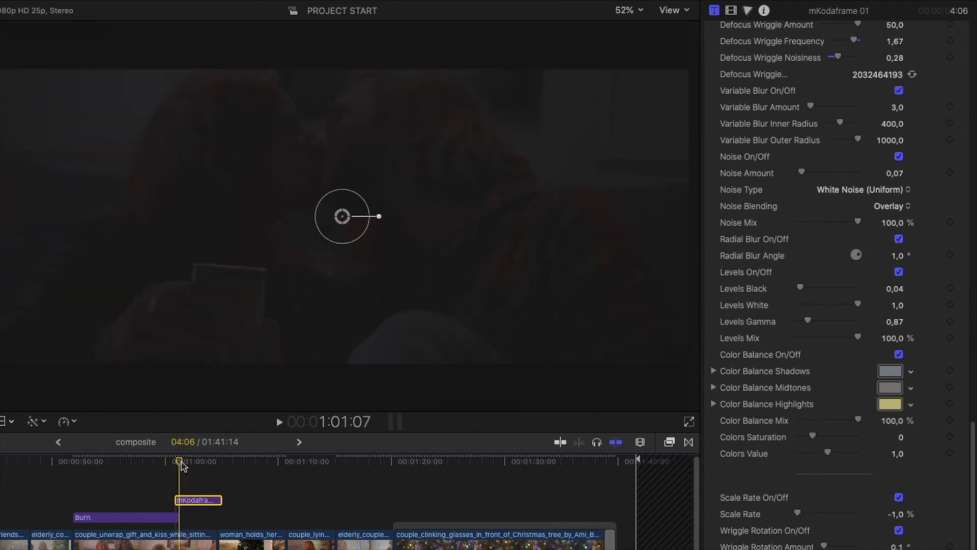
pyautogui.click(283, 422)
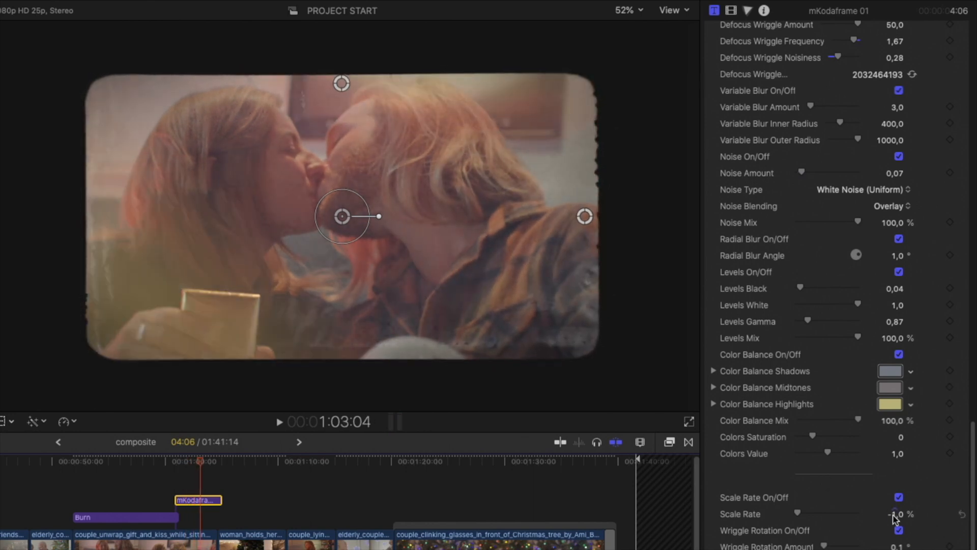
pyautogui.click(896, 513)
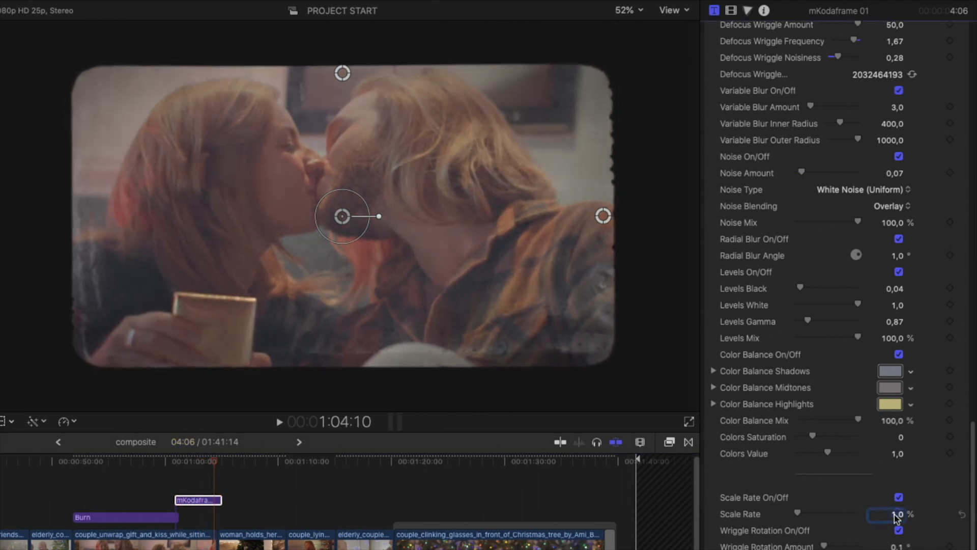
pyautogui.moveTo(898, 514); pyautogui.dragTo(797, 513)
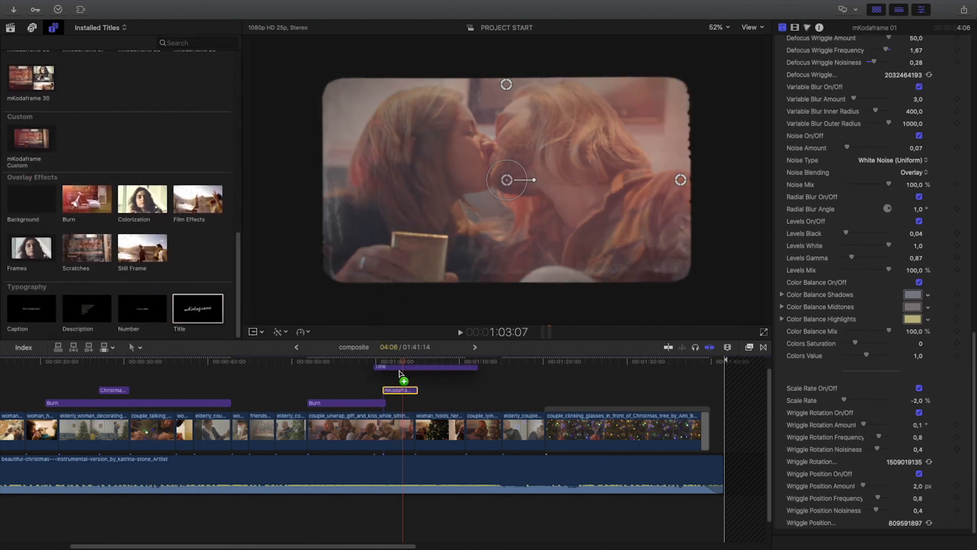
# - Title the framed shot 'The beginning' and turn off its Scale Rate, Wriggle Rotation and Position
pyautogui.click(400, 390)
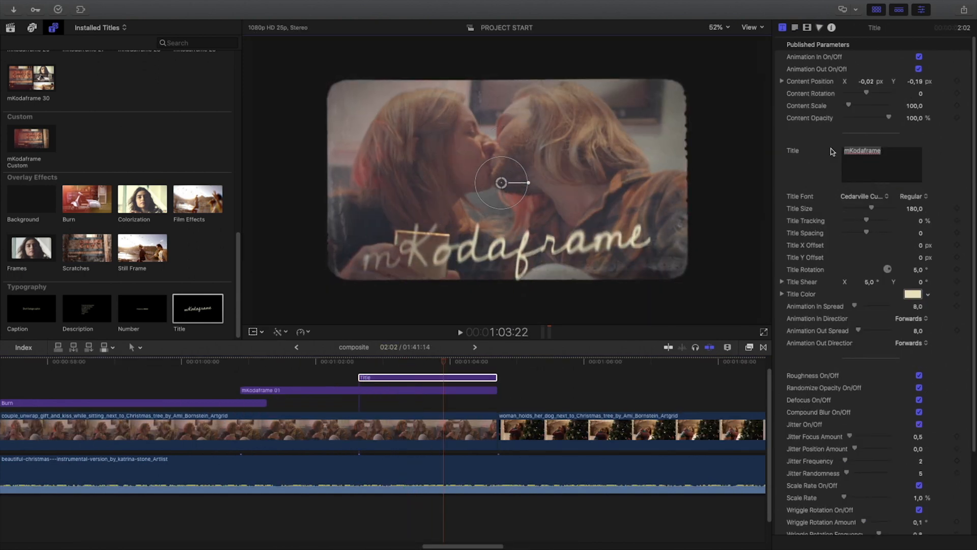
pyautogui.write('The beginning')
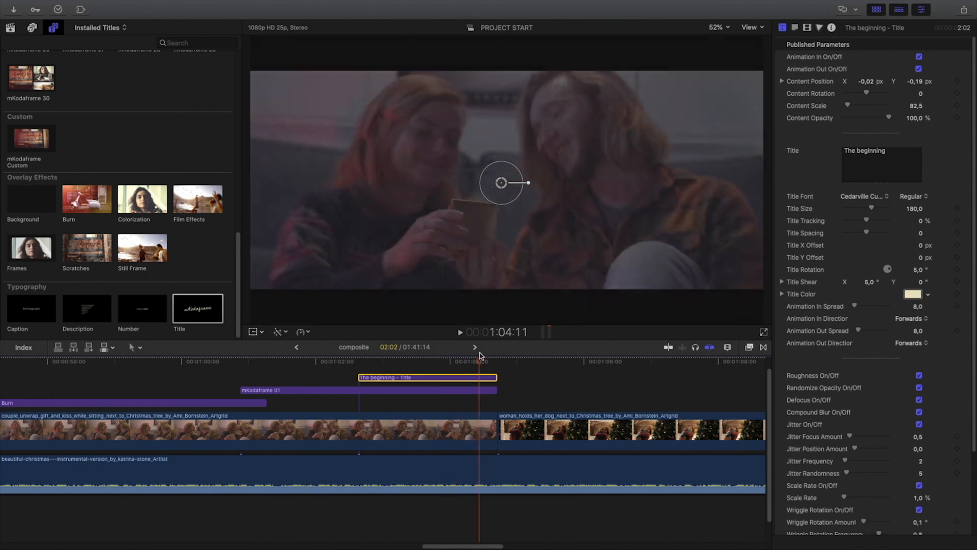
pyautogui.click(368, 390)
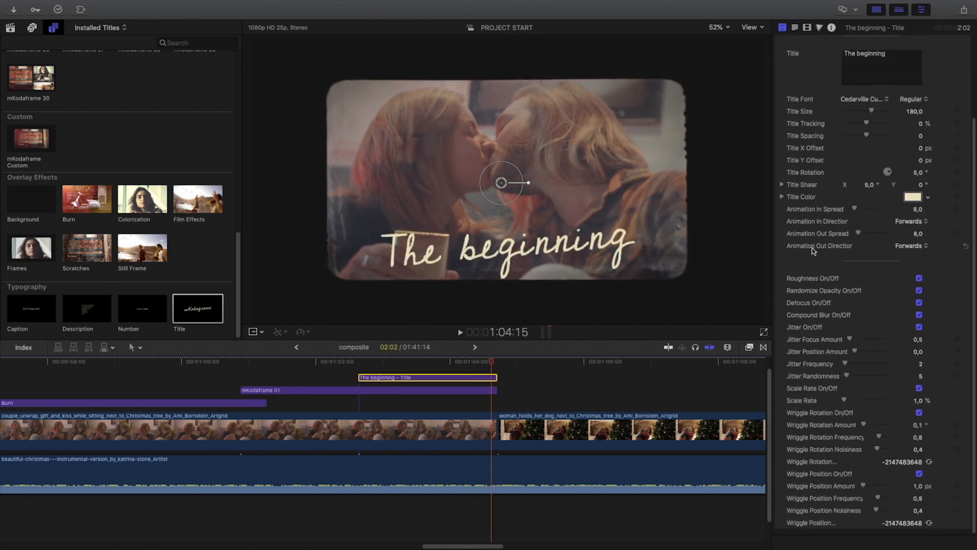
pyautogui.click(919, 389)
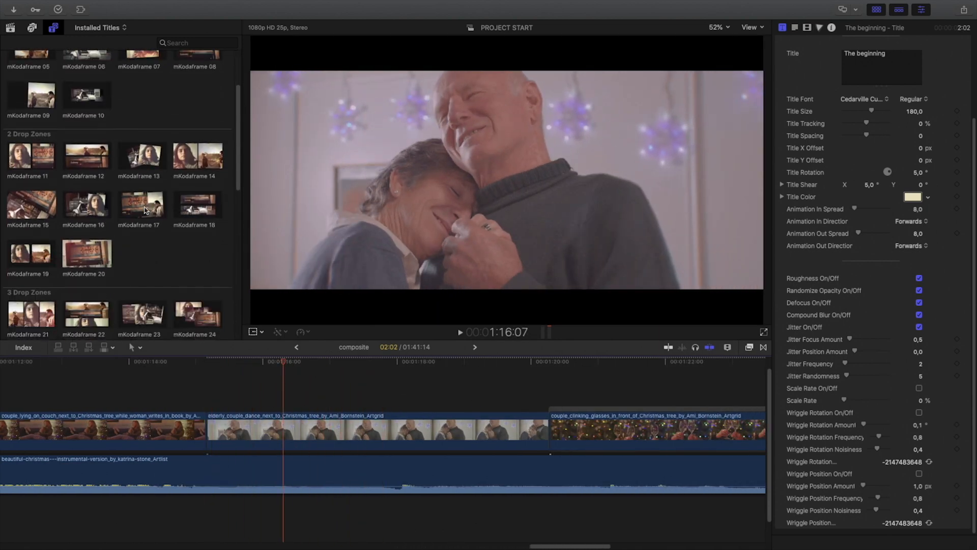
pyautogui.moveTo(142, 155)
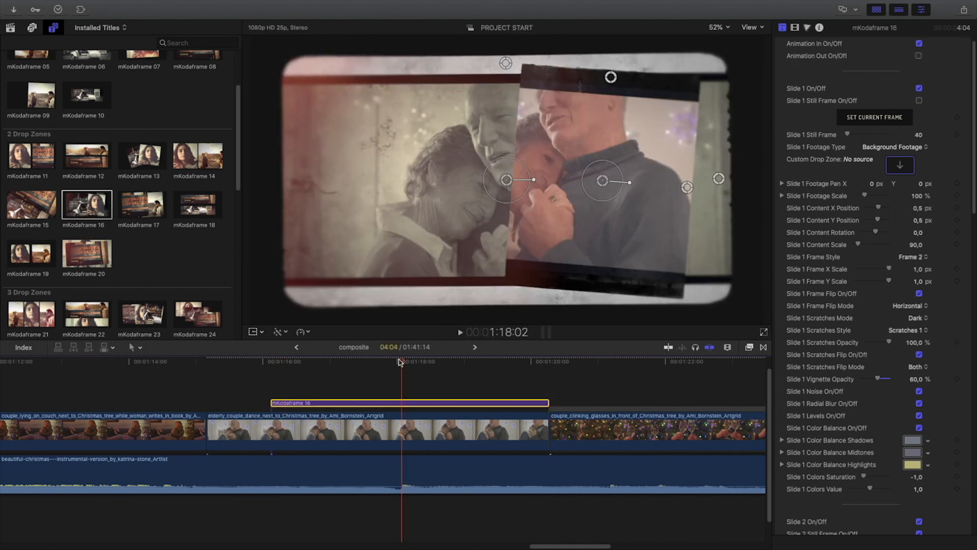
# - Skim the elderly couple dance clip now framed by the mKodaframe 16 collage
pyautogui.click(471, 361)
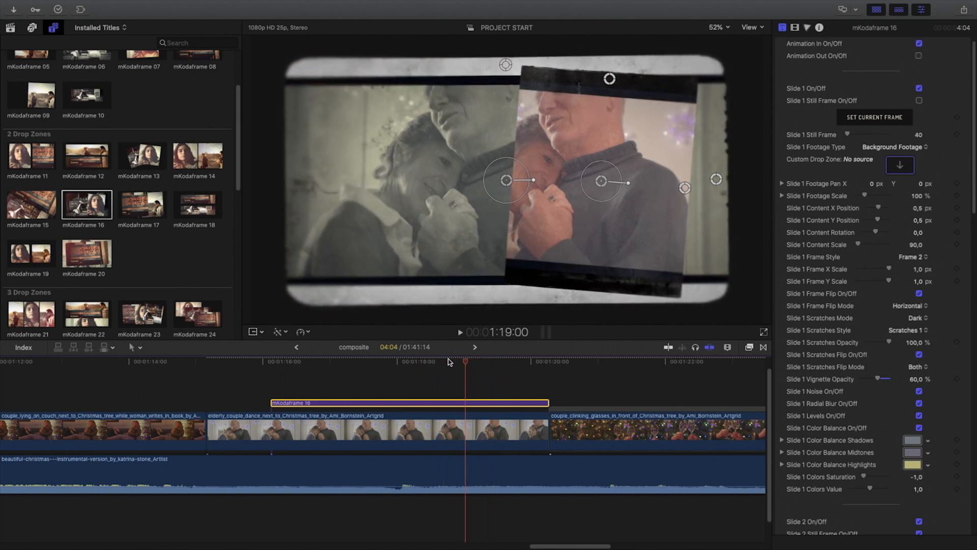
pyautogui.click(399, 369)
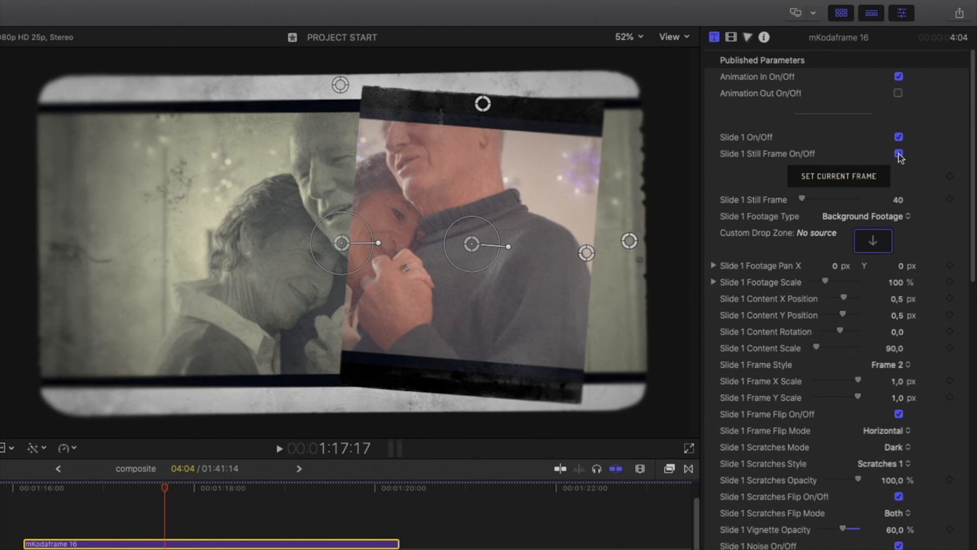
# - Turn on Slide 1 Still Frame and settle the frozen still at frame 26
pyautogui.click(898, 154)
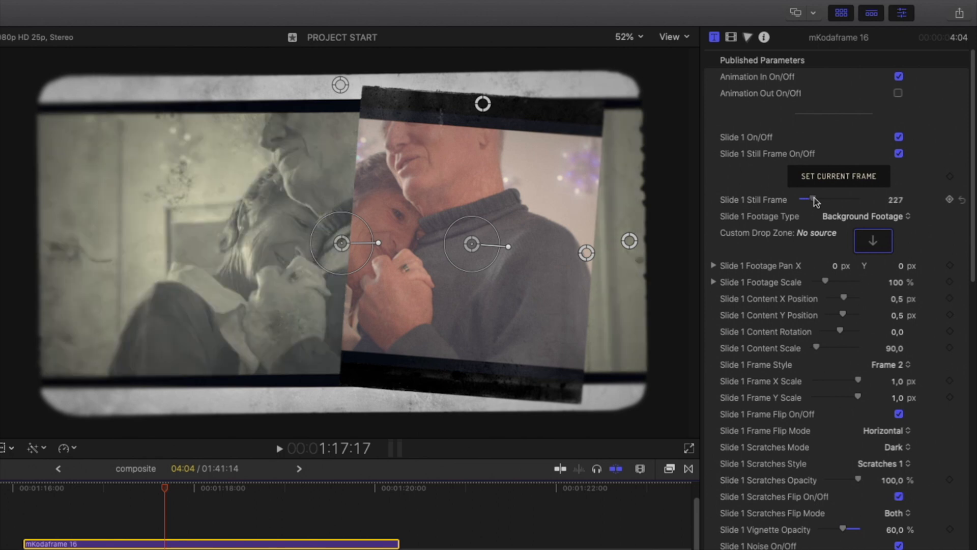
pyautogui.moveTo(814, 199); pyautogui.dragTo(835, 199)
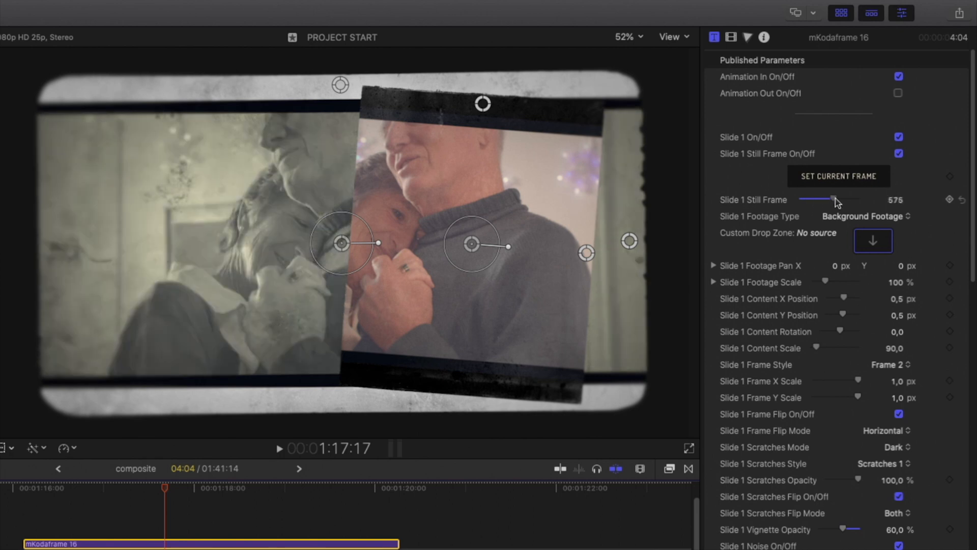
pyautogui.moveTo(833, 199); pyautogui.dragTo(837, 199)
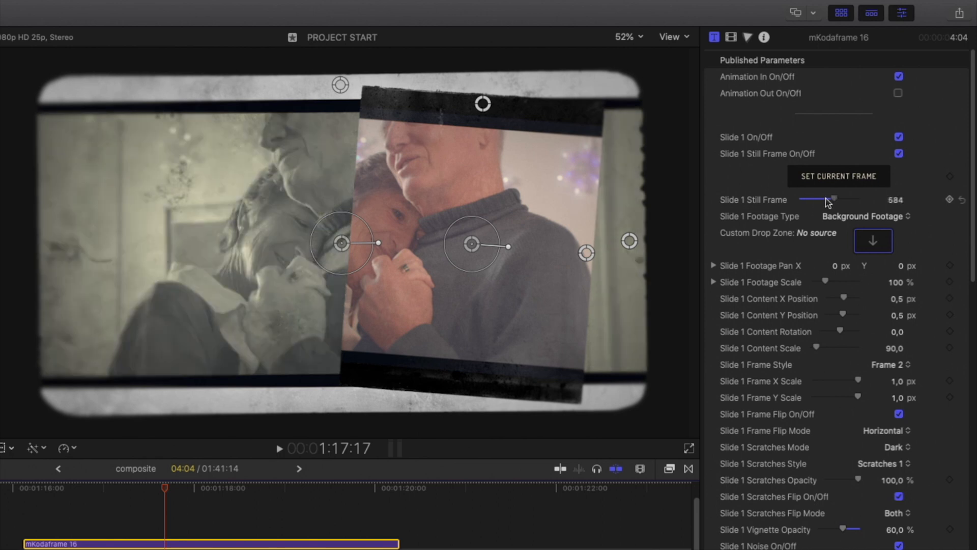
pyautogui.moveTo(836, 199); pyautogui.dragTo(804, 199)
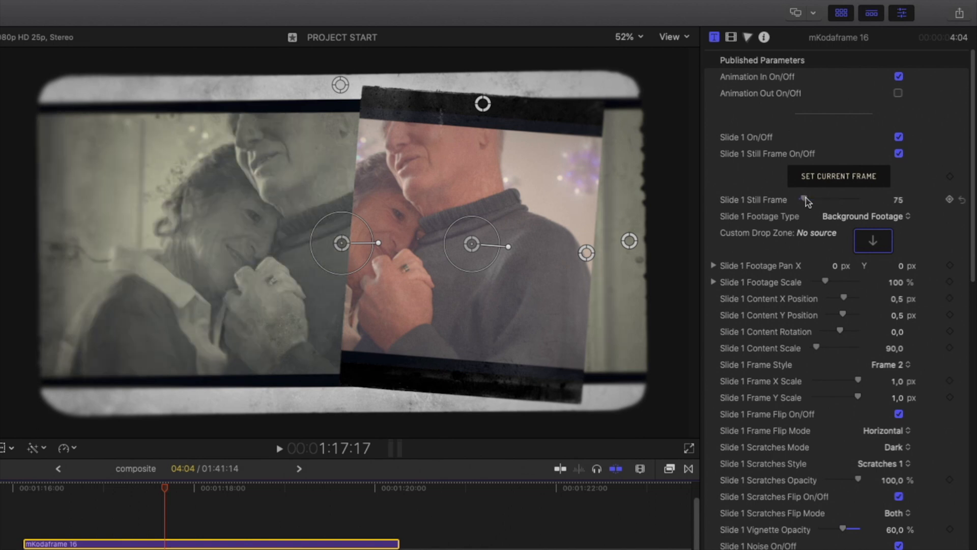
pyautogui.moveTo(807, 199); pyautogui.dragTo(836, 200)
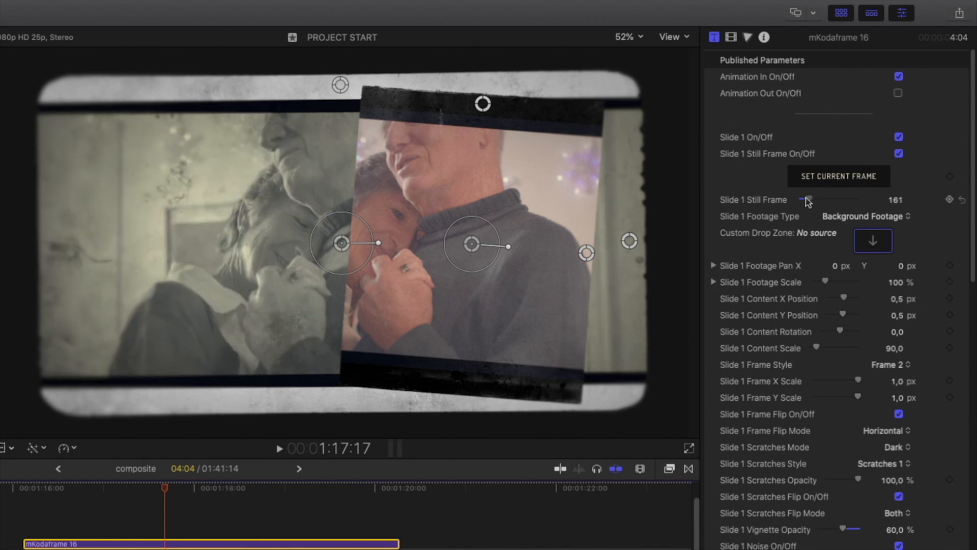
pyautogui.moveTo(816, 200); pyautogui.dragTo(805, 199)
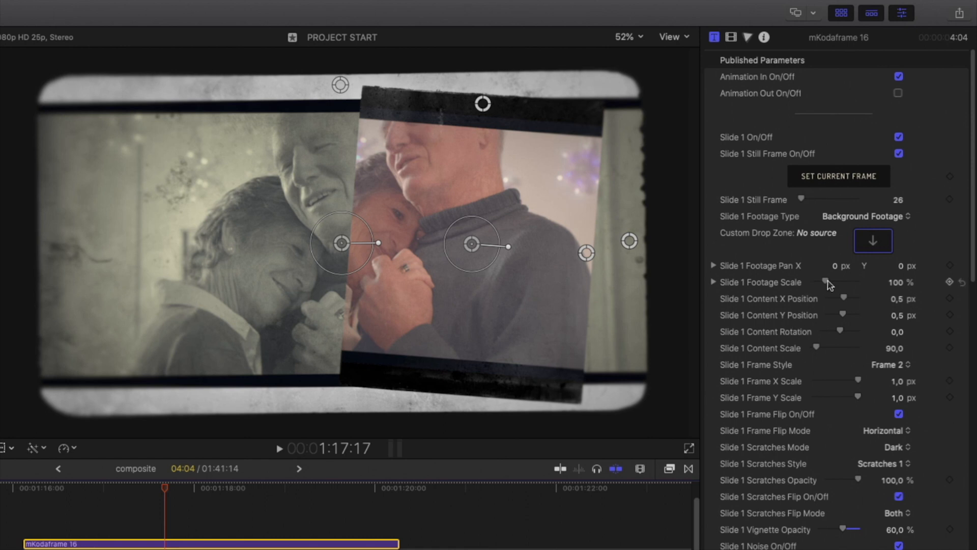
# - Scale slide one's footage to 141%, nudge its position, and set Scratches 3 with Frame 1
pyautogui.moveTo(830, 281); pyautogui.dragTo(848, 281)
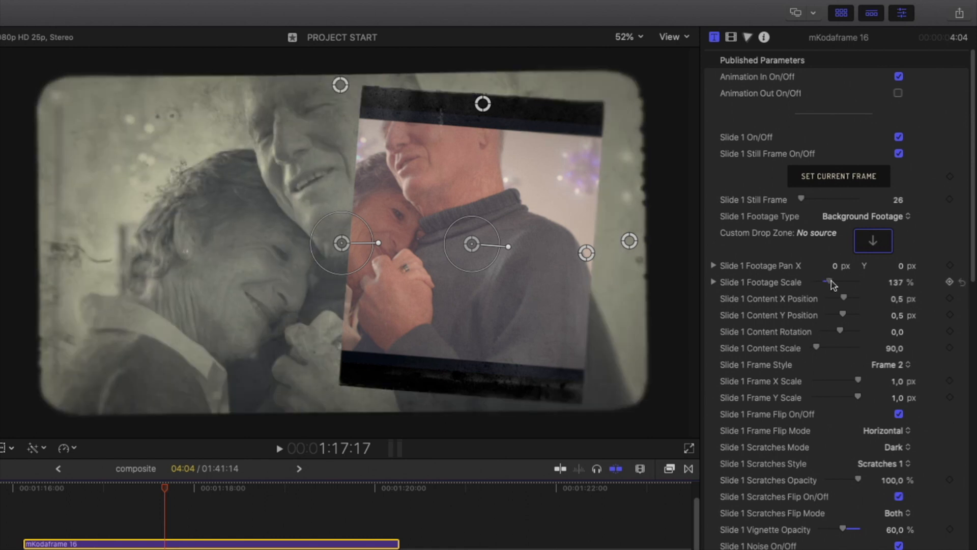
pyautogui.moveTo(830, 282); pyautogui.dragTo(842, 282)
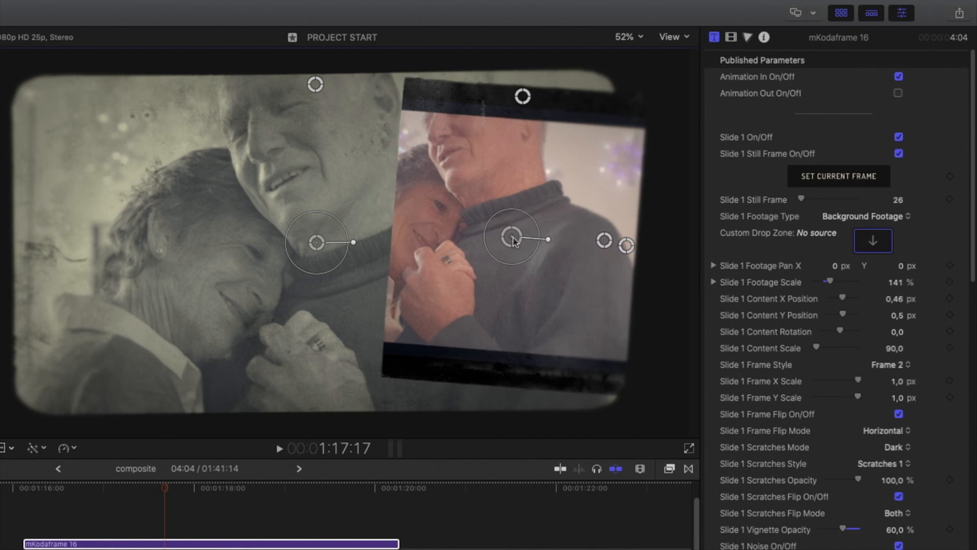
pyautogui.scroll(-3)
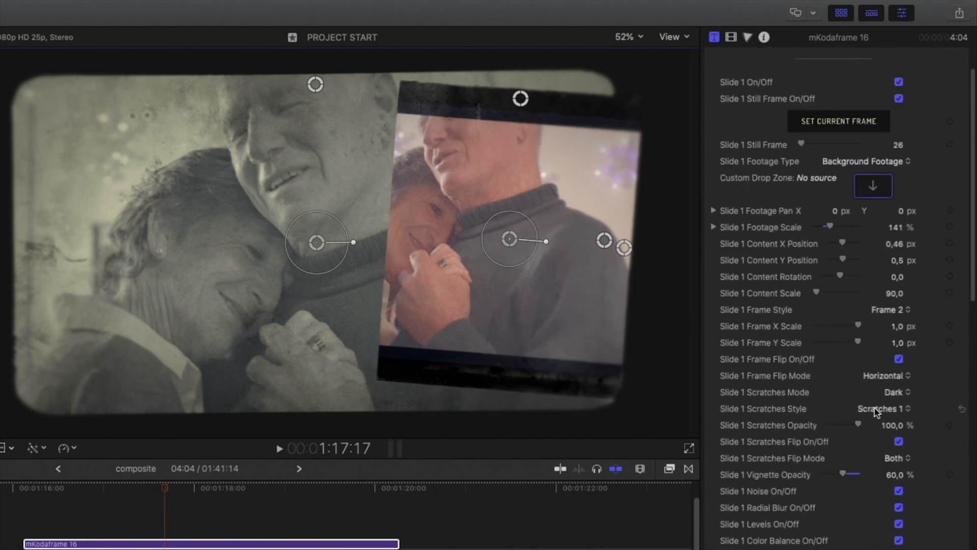
pyautogui.click(882, 409)
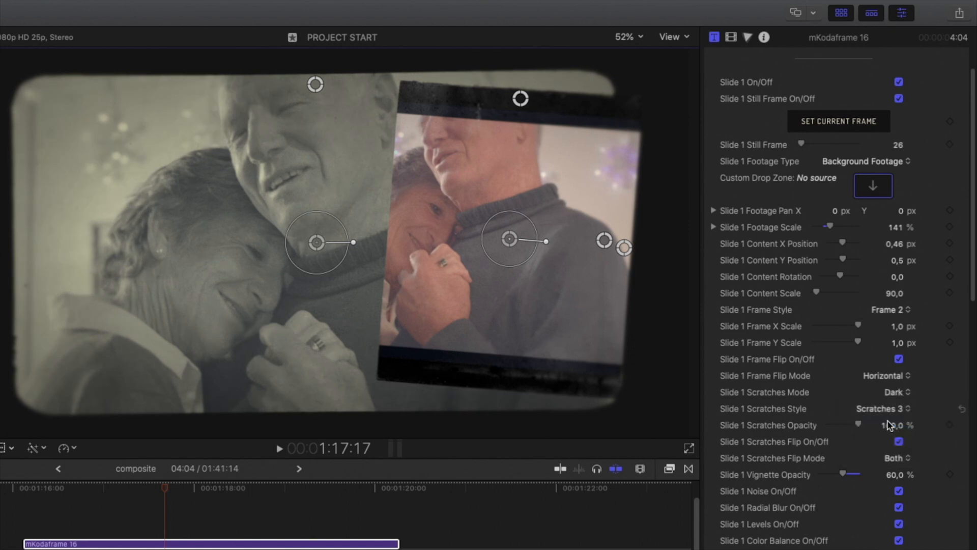
pyautogui.click(888, 310)
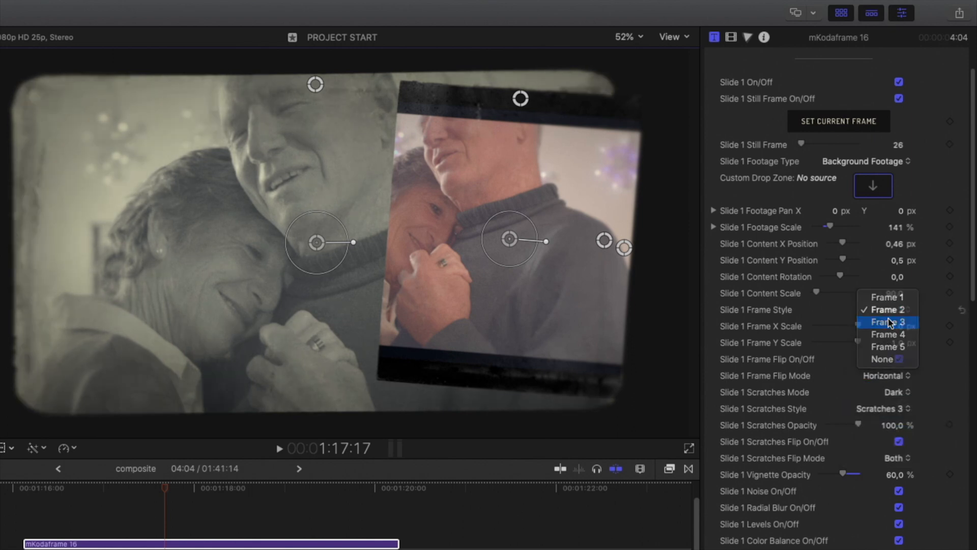
pyautogui.click(887, 297)
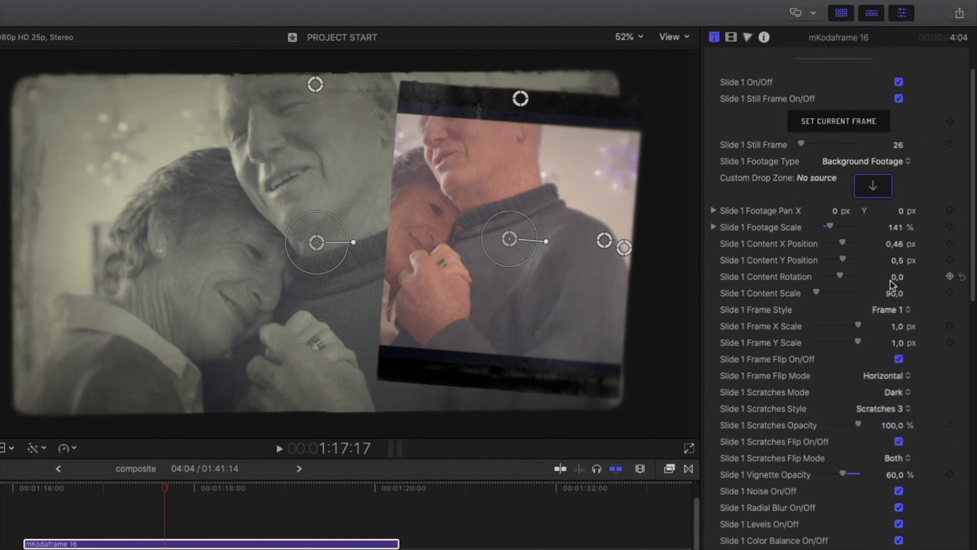
# - Give slide one a Frame 4 border and drop the gift-exchange clip into slide two
pyautogui.click(888, 310)
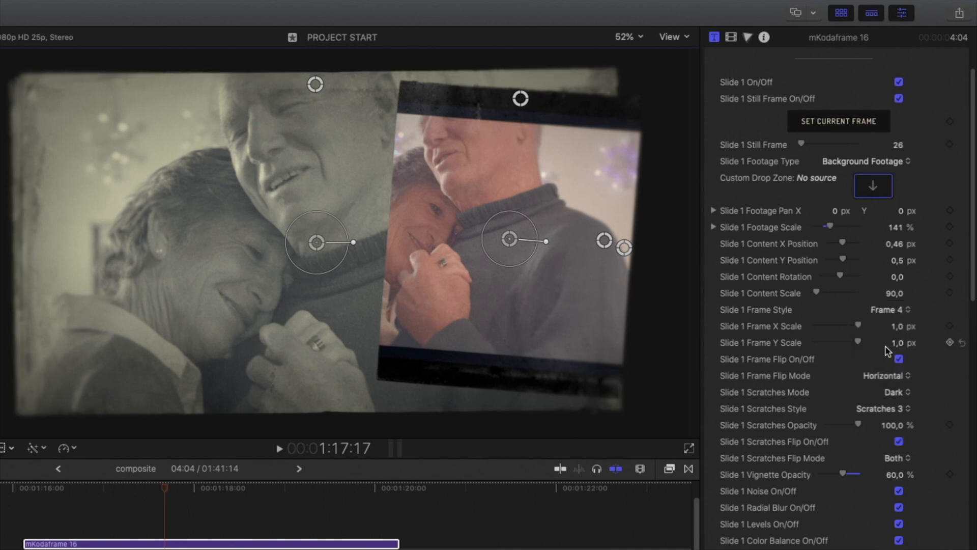
pyautogui.scroll(-3)
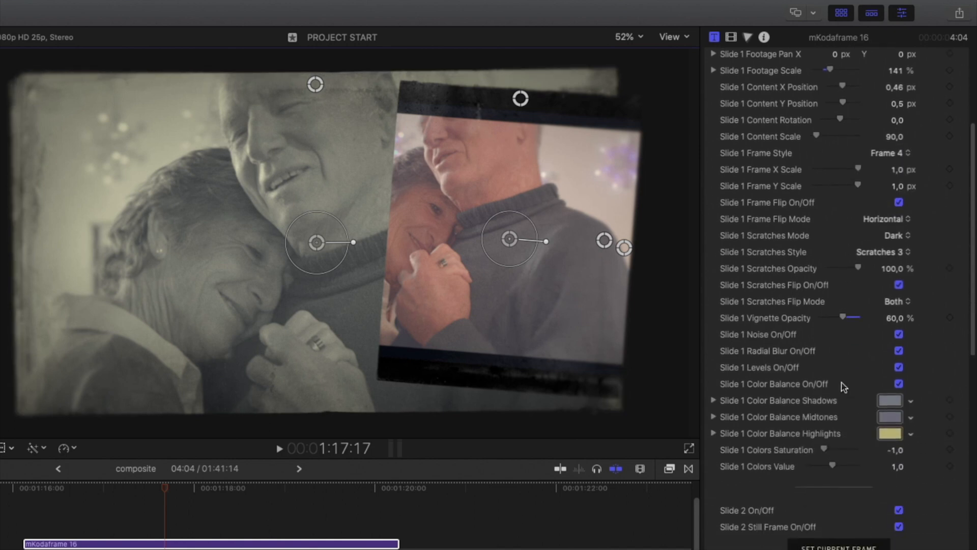
pyautogui.scroll(-3)
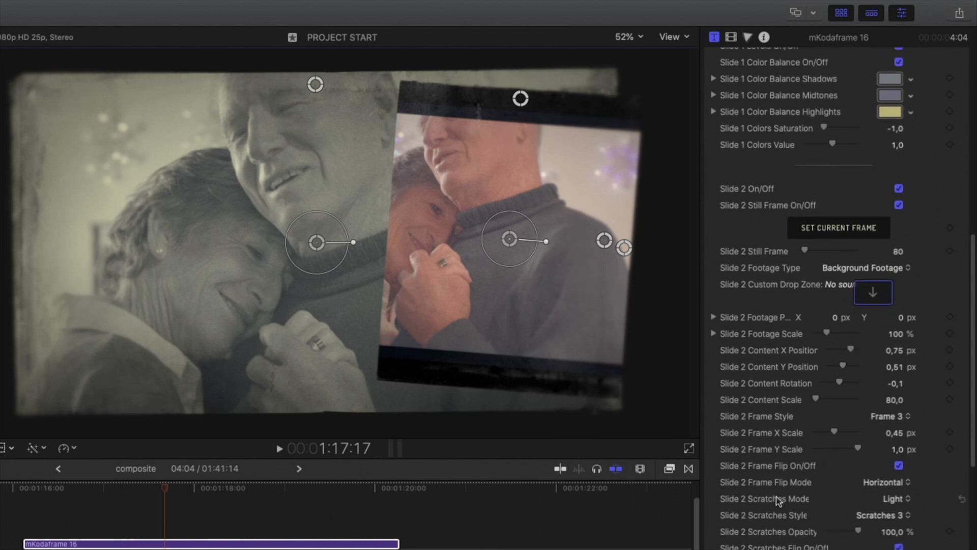
pyautogui.click(862, 268)
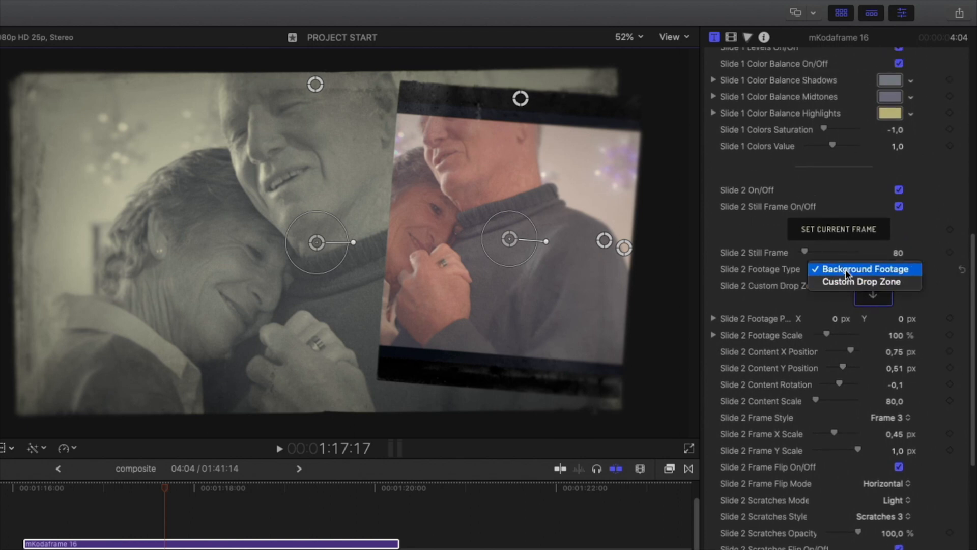
pyautogui.click(862, 281)
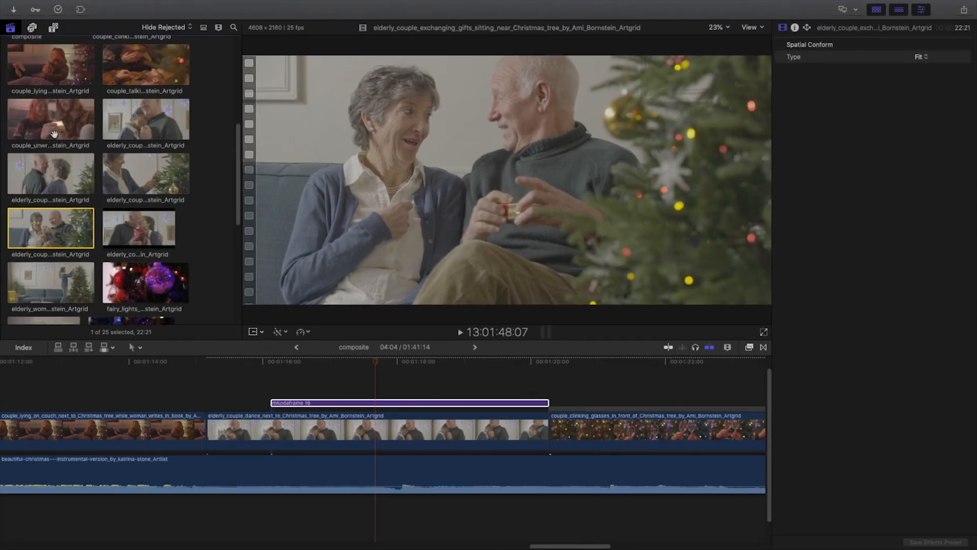
pyautogui.click(409, 404)
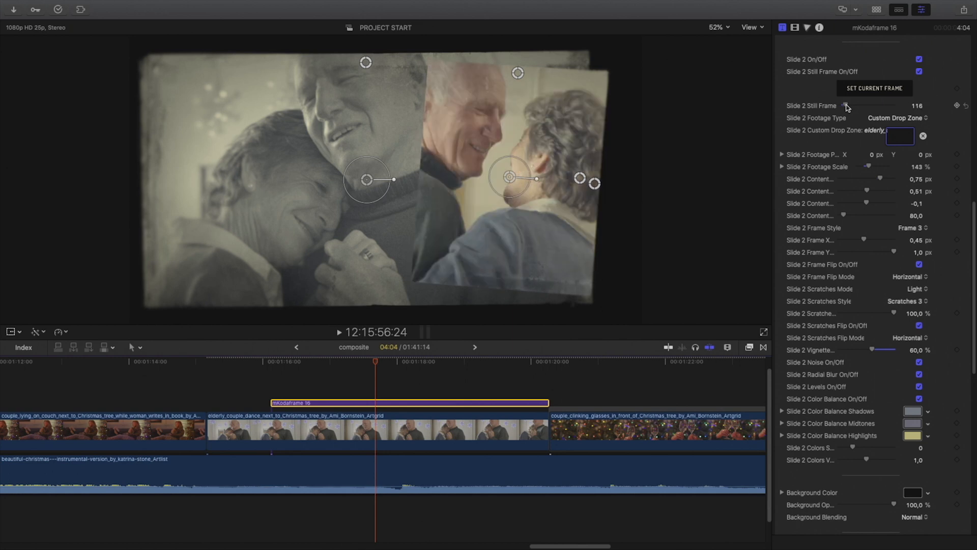
# - Play slide two's footage live with dark Scratches 3 and a peach highlight tint
pyautogui.click(495, 362)
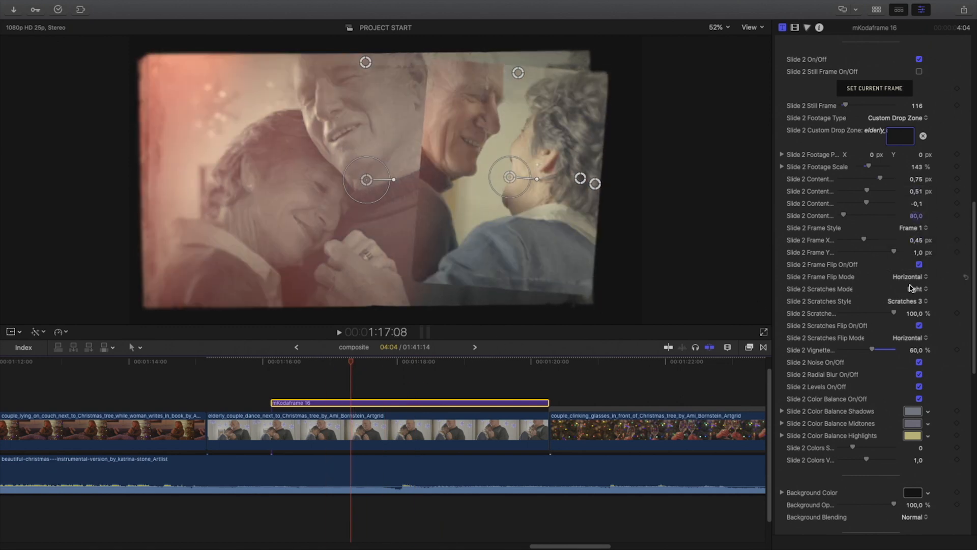
pyautogui.click(913, 289)
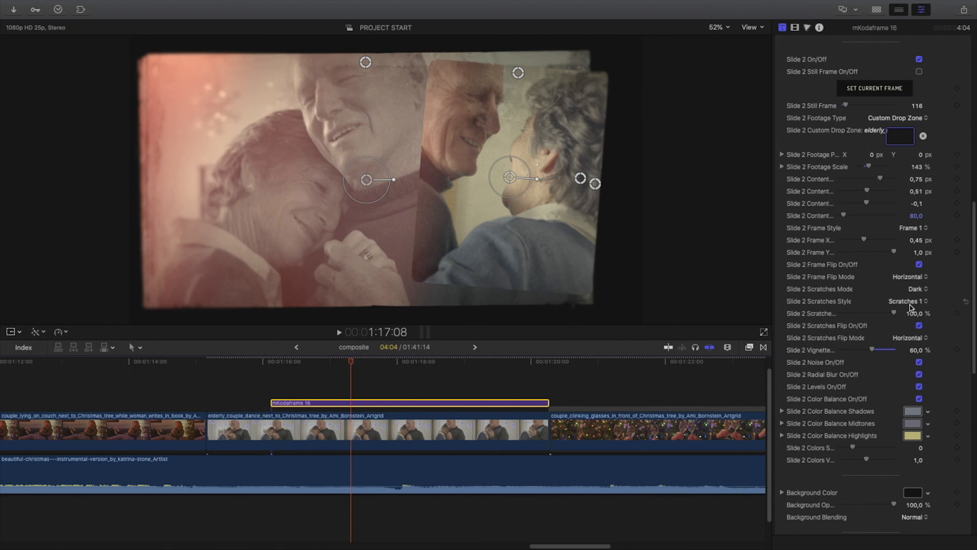
pyautogui.click(904, 301)
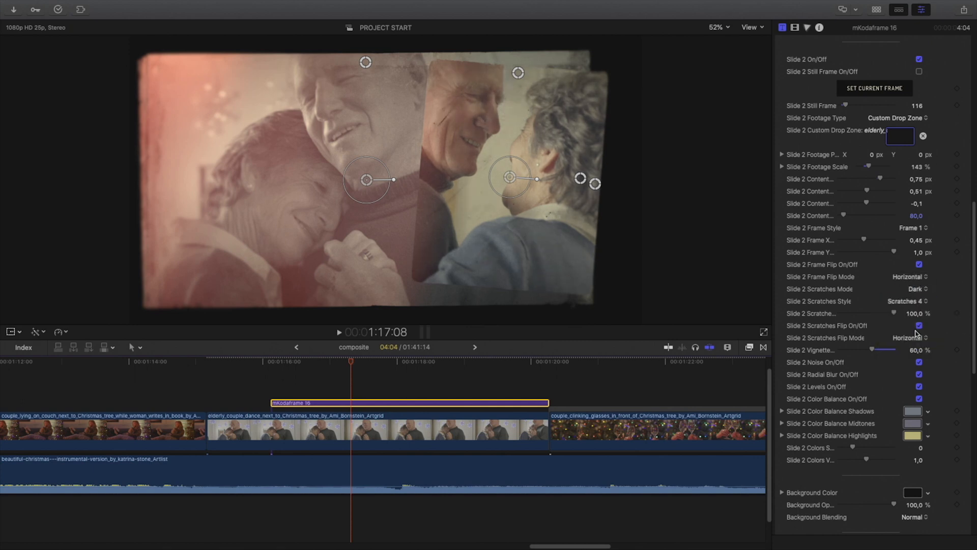
pyautogui.scroll(-3)
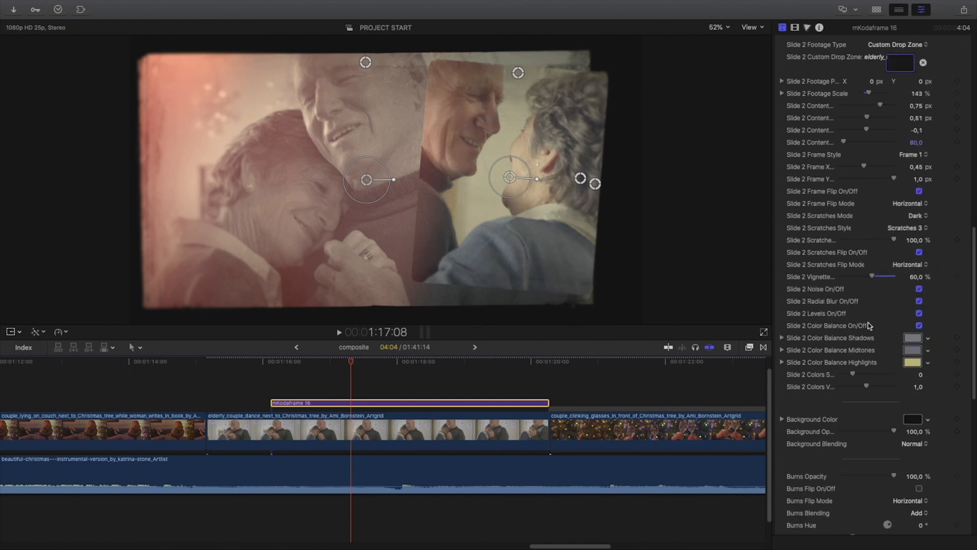
pyautogui.click(912, 362)
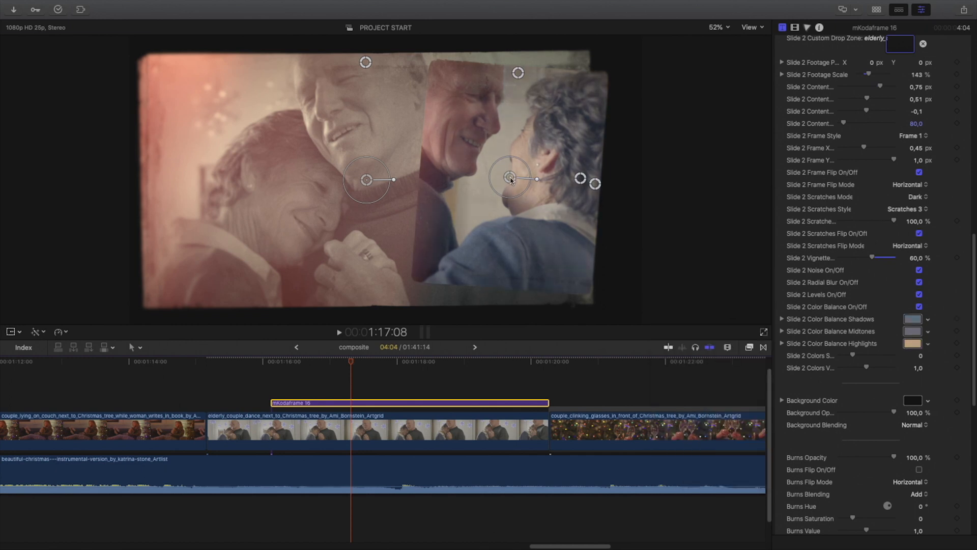
pyautogui.scroll(-3)
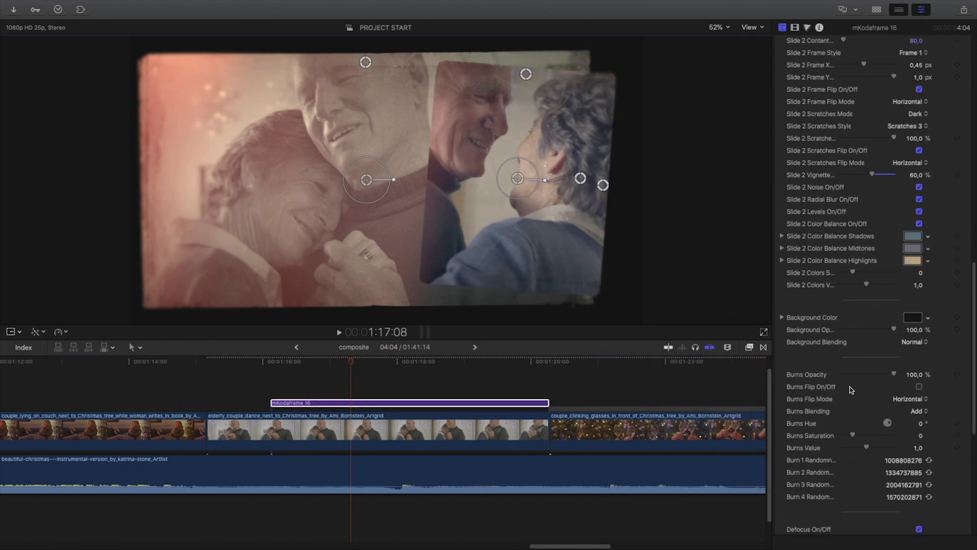
pyautogui.scroll(-3)
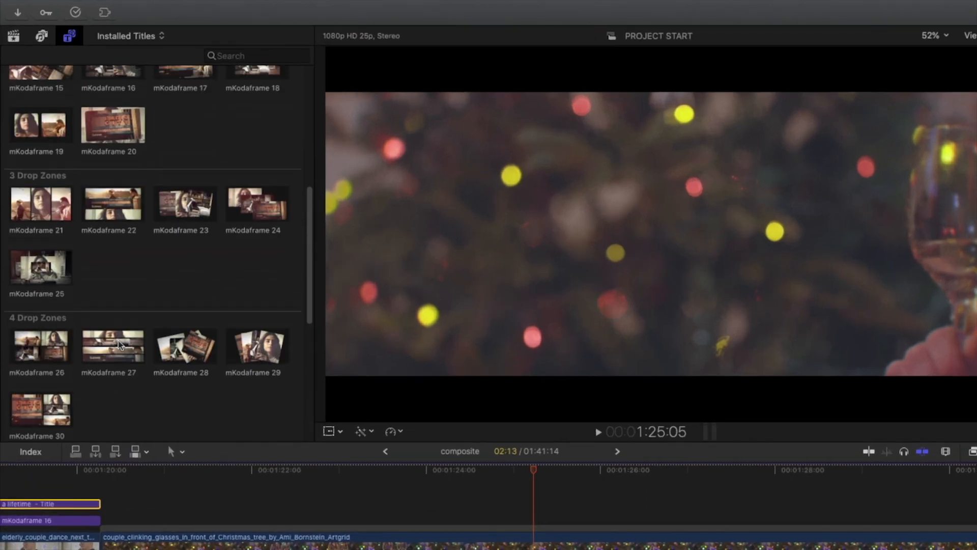
pyautogui.moveTo(184, 276)
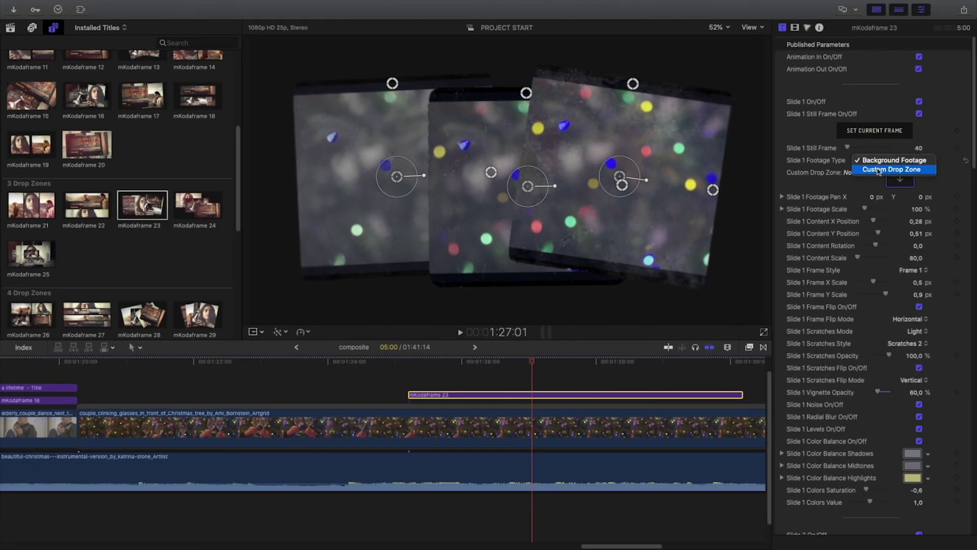
# - Set the mKodaframe 23 slide footage type to Custom Drop Zone
pyautogui.click(897, 169)
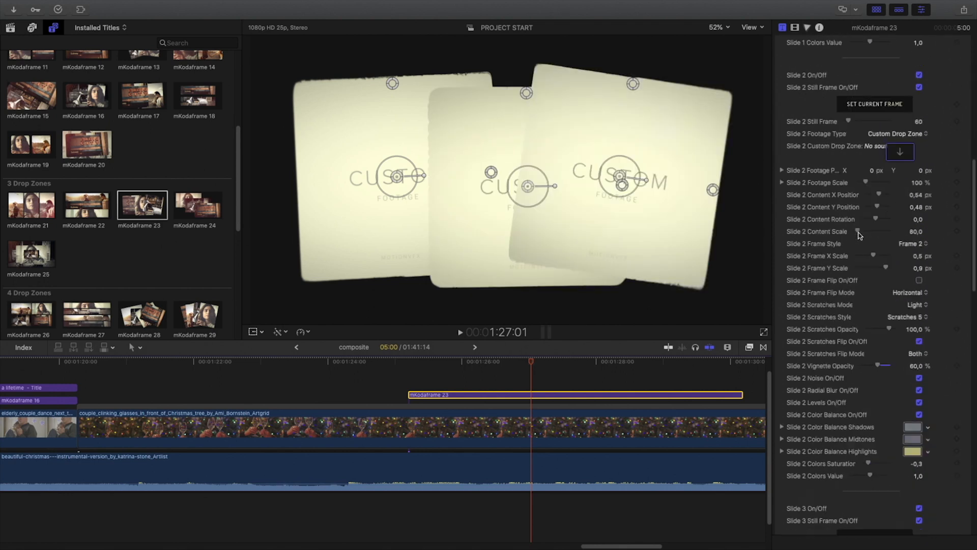
pyautogui.scroll(-3)
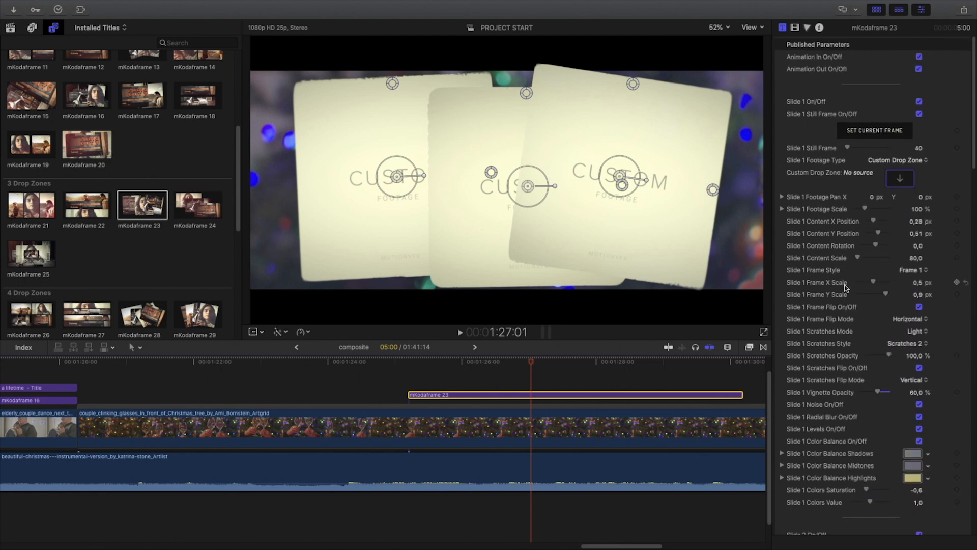
# - Open Slide 1's drop well and browse the library event for the couple-lying clip
pyautogui.click(900, 178)
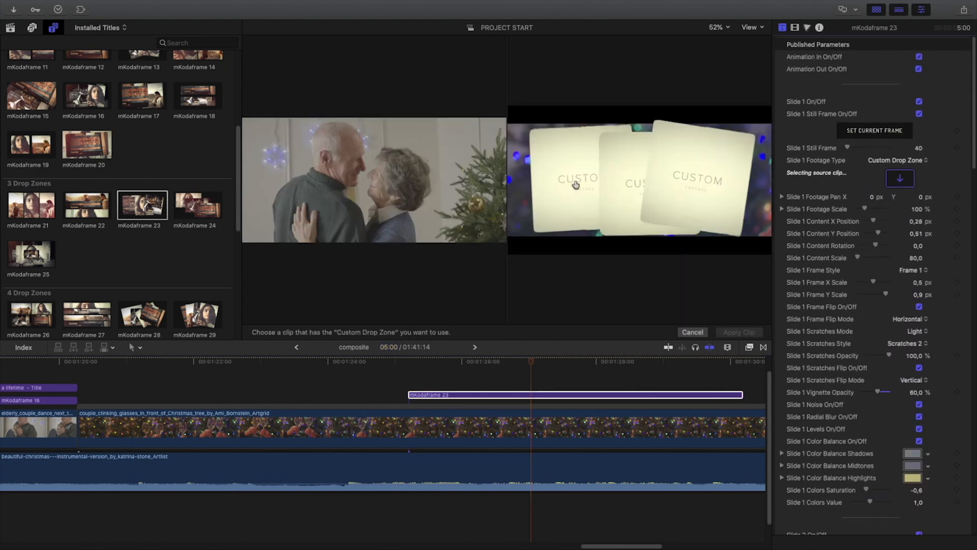
pyautogui.click(8, 27)
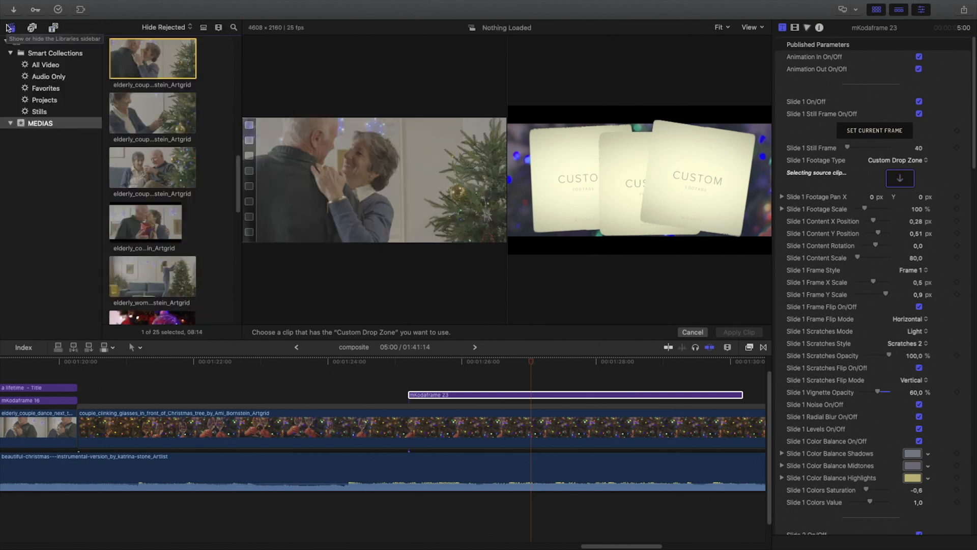
pyautogui.click(13, 27)
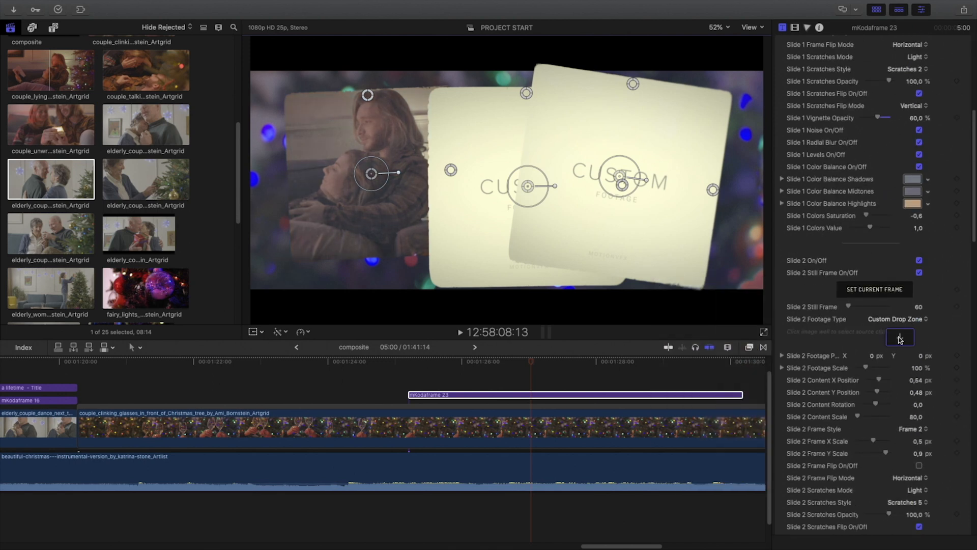
# - Fill slide two with the woman-with-dog clip, reframe it, and start slide three's drop well
pyautogui.click(900, 337)
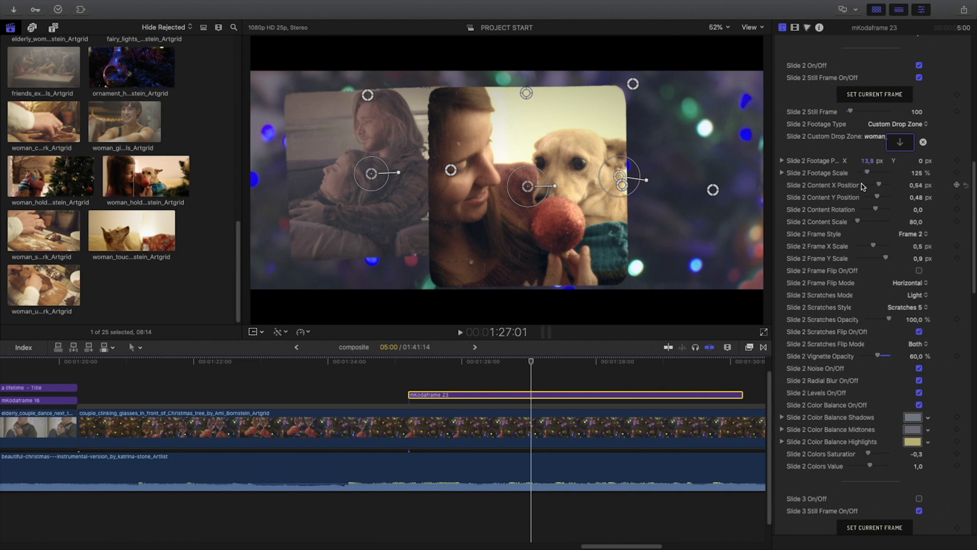
pyautogui.click(912, 441)
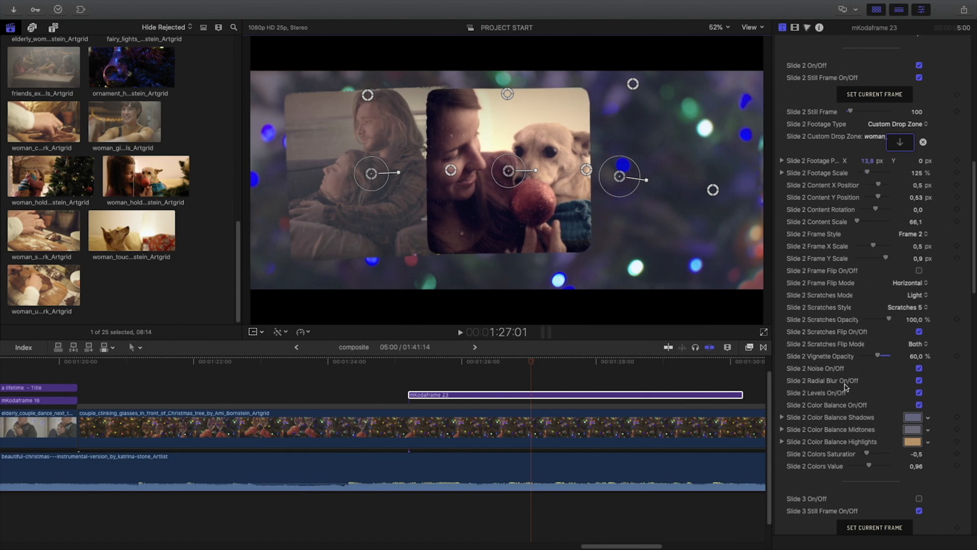
pyautogui.click(912, 429)
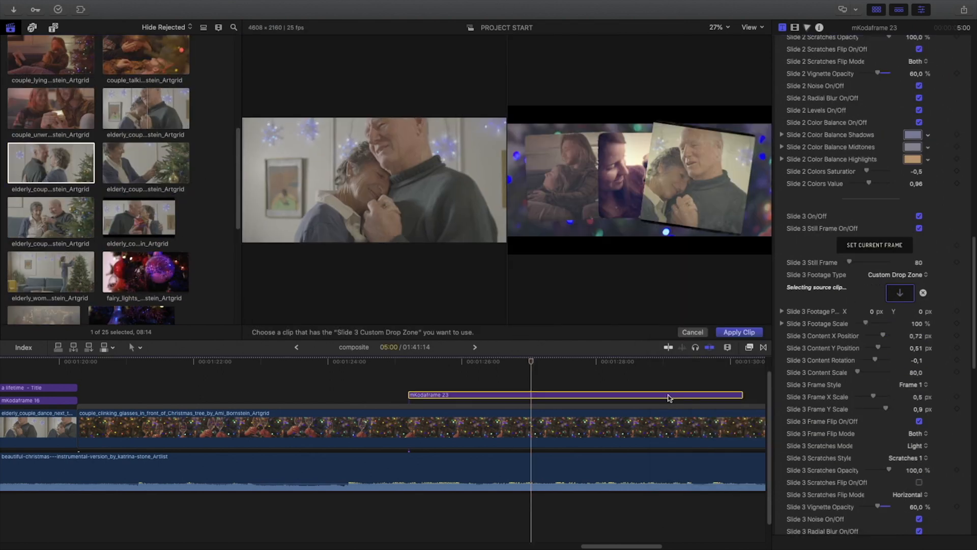
# - Apply the elderly couple hugging clip to slide three and adjust its framing
pyautogui.click(739, 332)
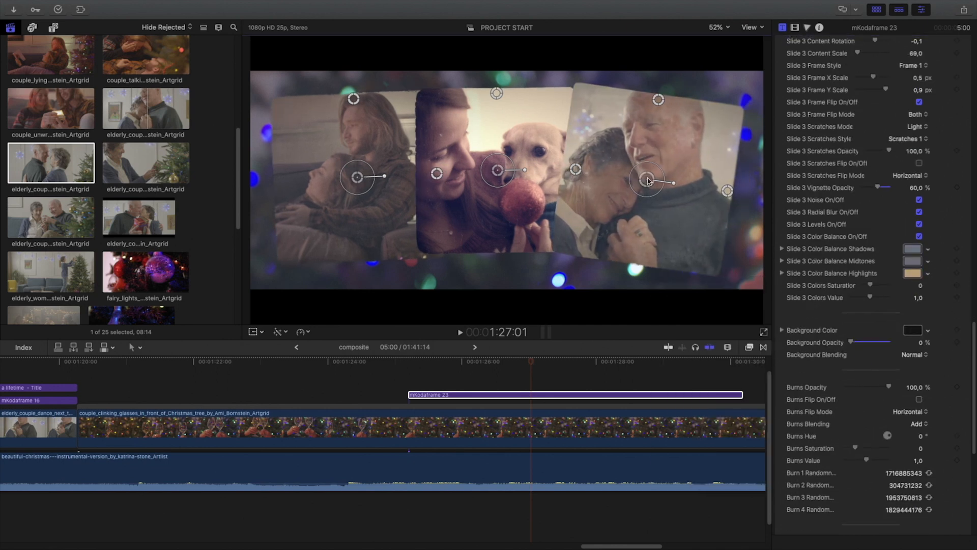
pyautogui.click(468, 361)
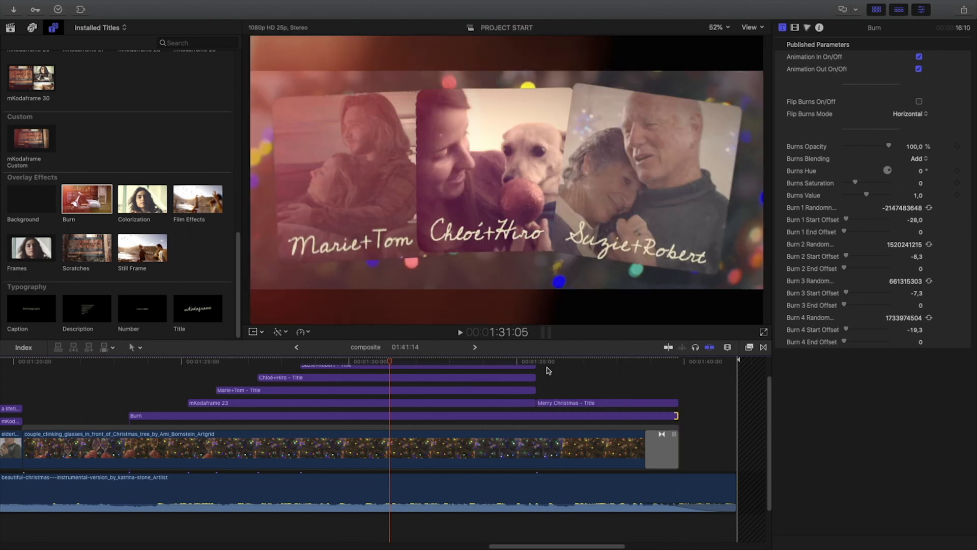
# - Lower the Burn overlay's opacity to about 41.72% and trim its start edge
pyautogui.click(645, 370)
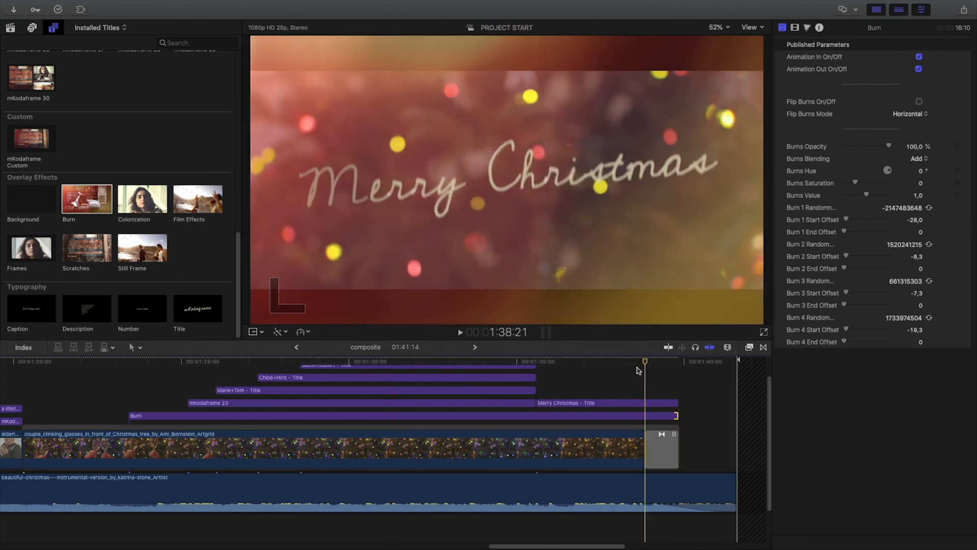
pyautogui.moveTo(889, 146); pyautogui.dragTo(869, 146)
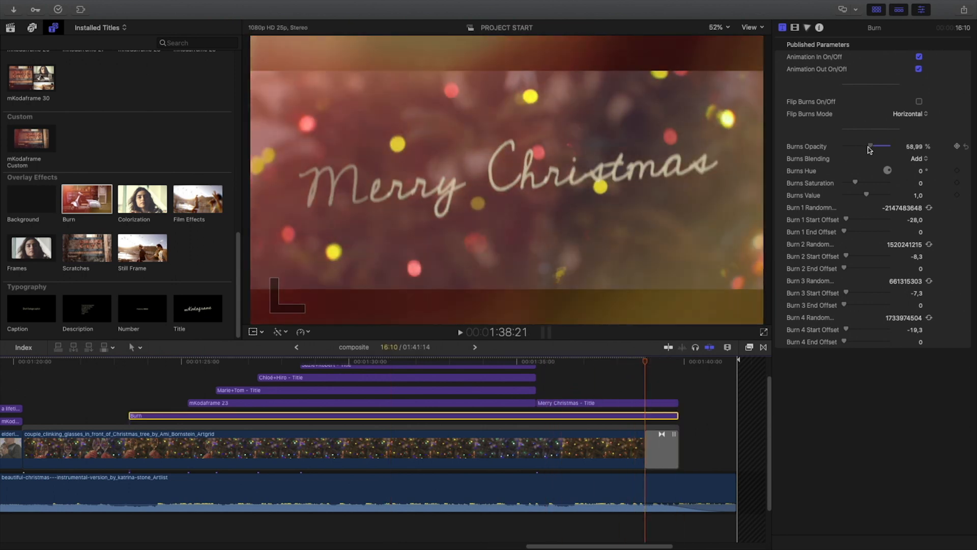
pyautogui.moveTo(870, 147); pyautogui.dragTo(863, 147)
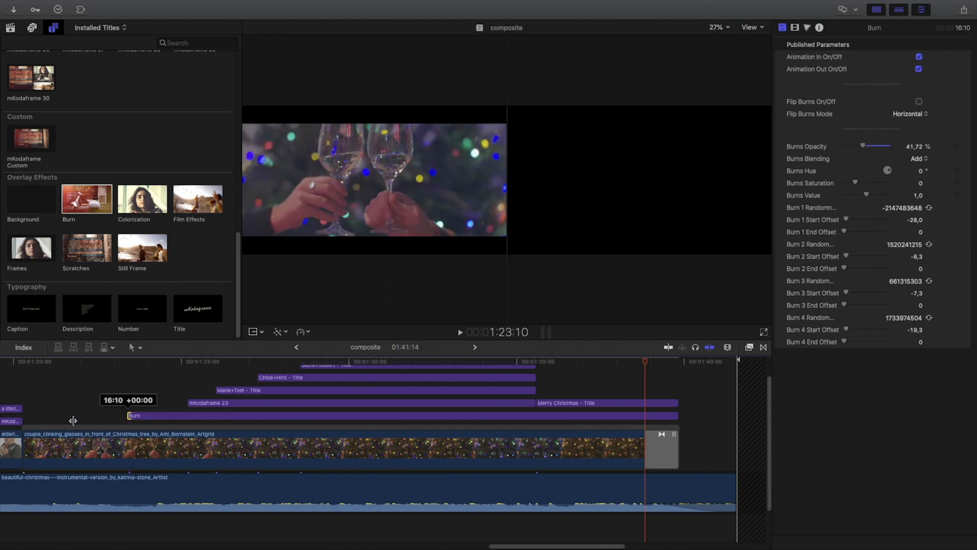
pyautogui.moveTo(128, 415); pyautogui.dragTo(25, 416)
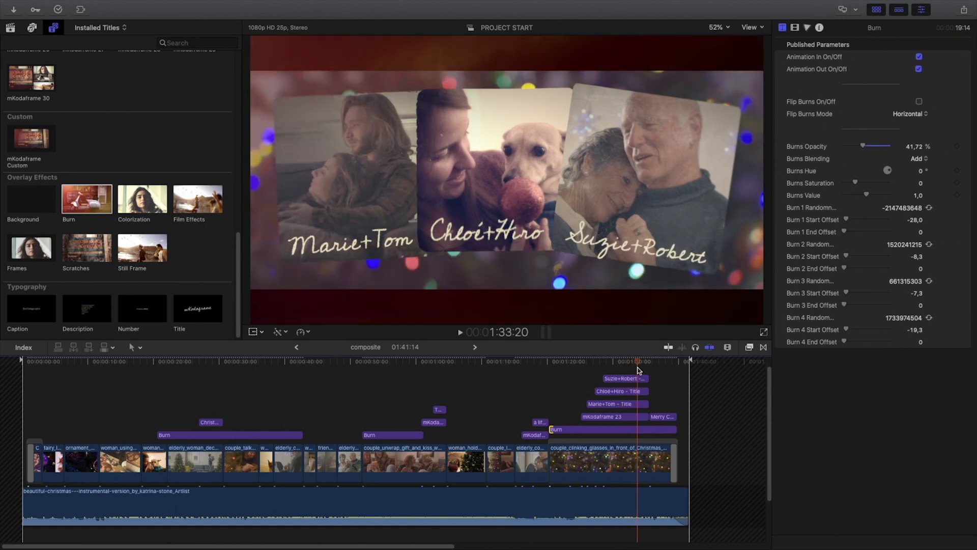
# - Nest all montage clips, titles and music into a compound clip named 'Final'
pyautogui.click(657, 361)
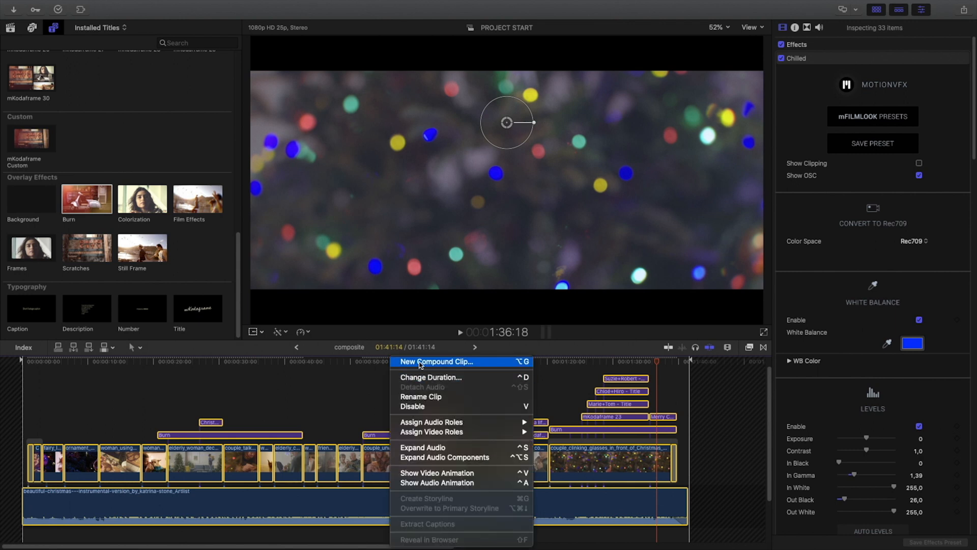
pyautogui.click(437, 361)
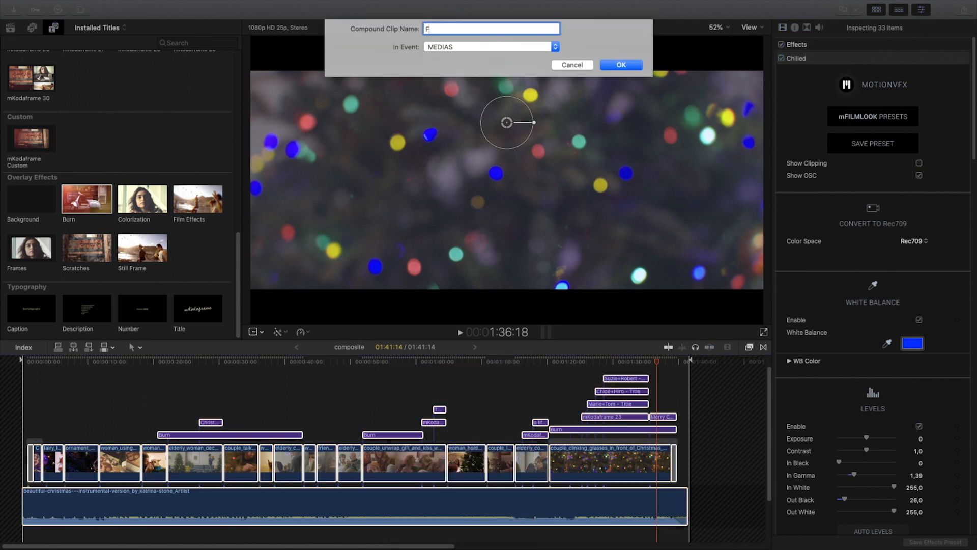
pyautogui.click(621, 65)
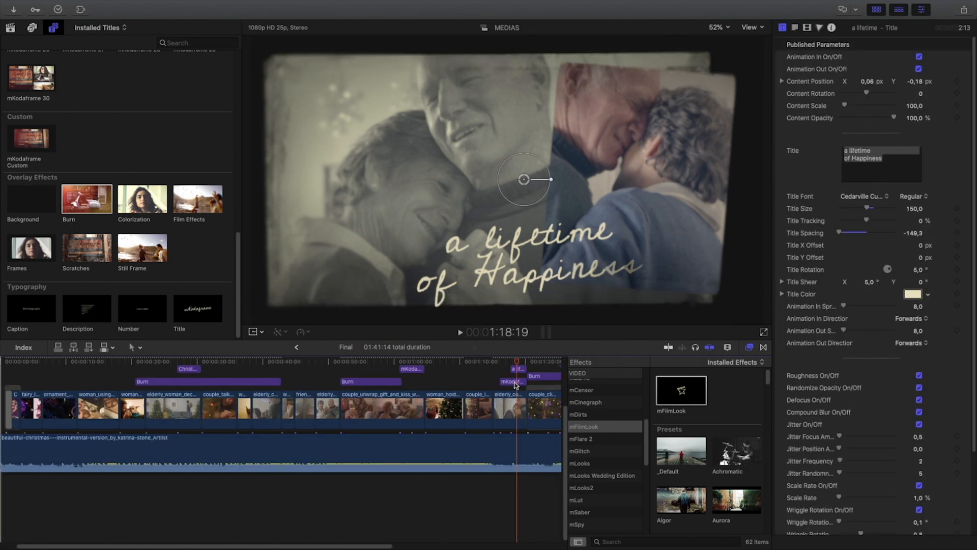
pyautogui.click(513, 381)
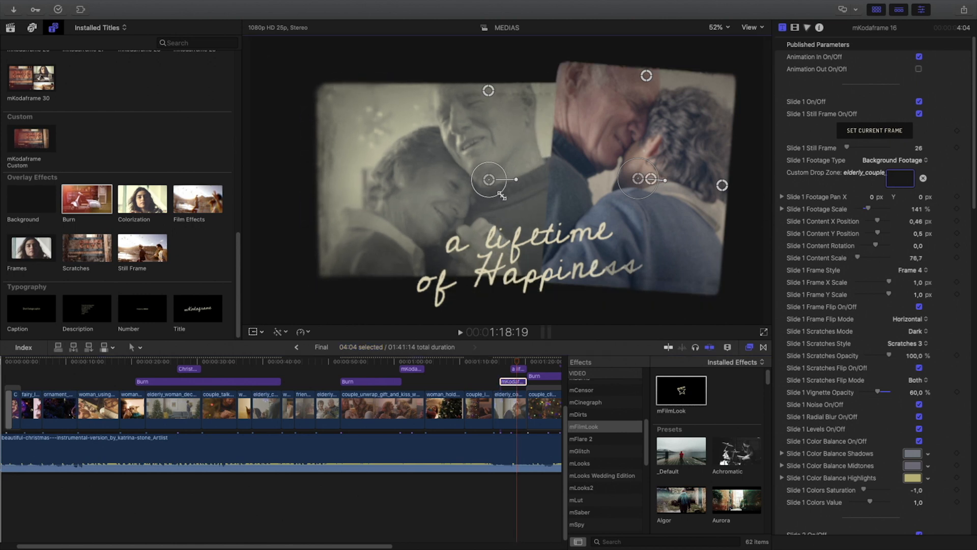
pyautogui.click(515, 368)
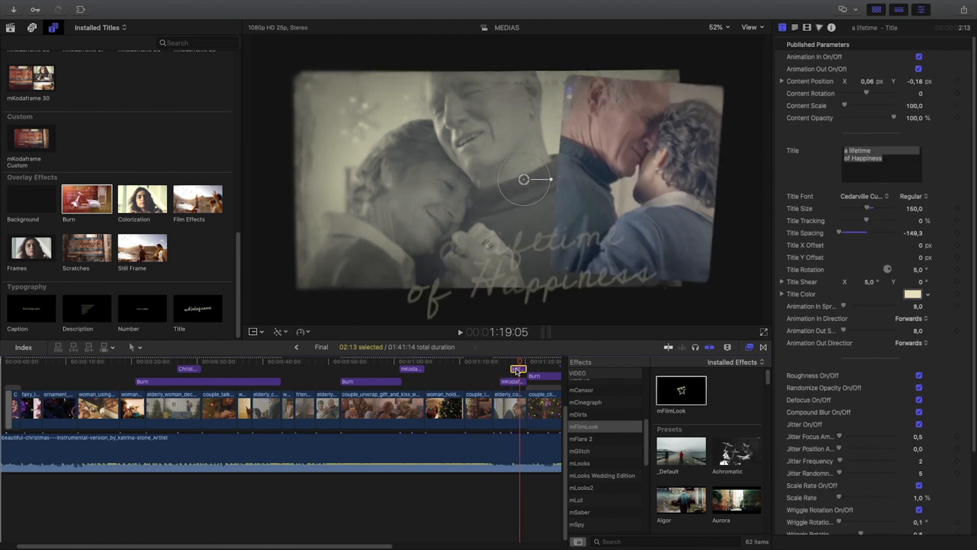